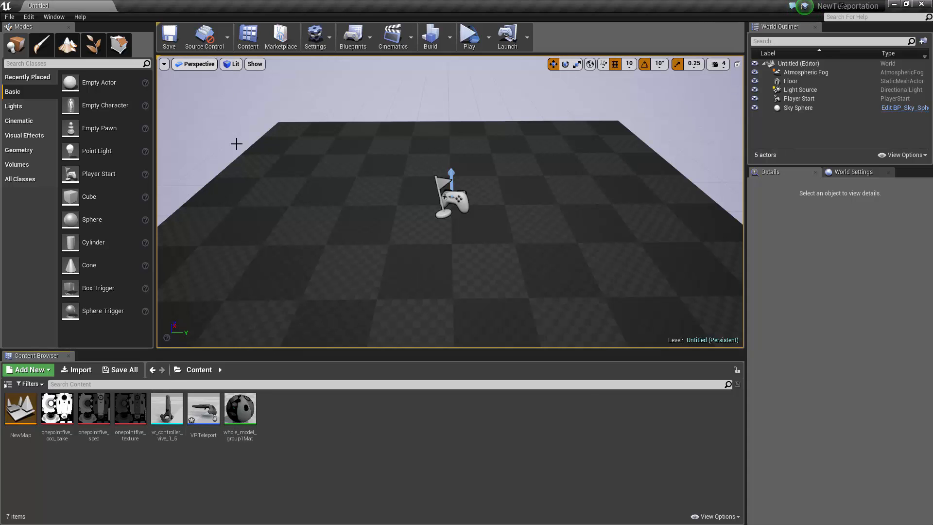
- Open the VRTeleport Blueprint and inspect the left motion controller's Vive mesh settings
left_click(203, 408)
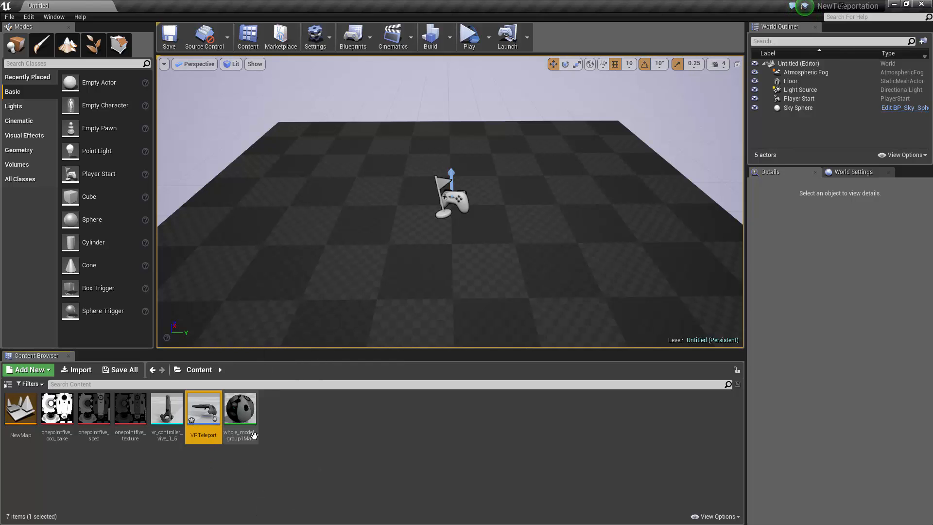
mouse_move(273, 435)
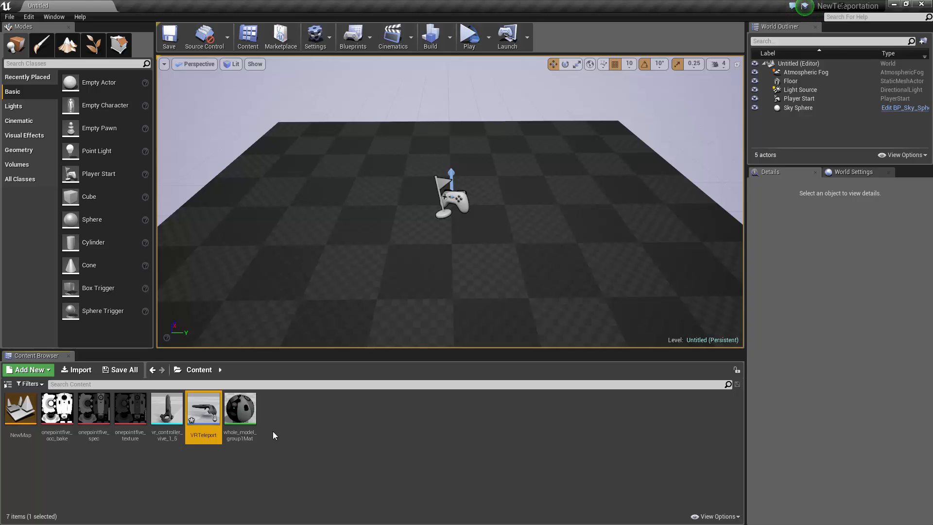
mouse_move(203, 408)
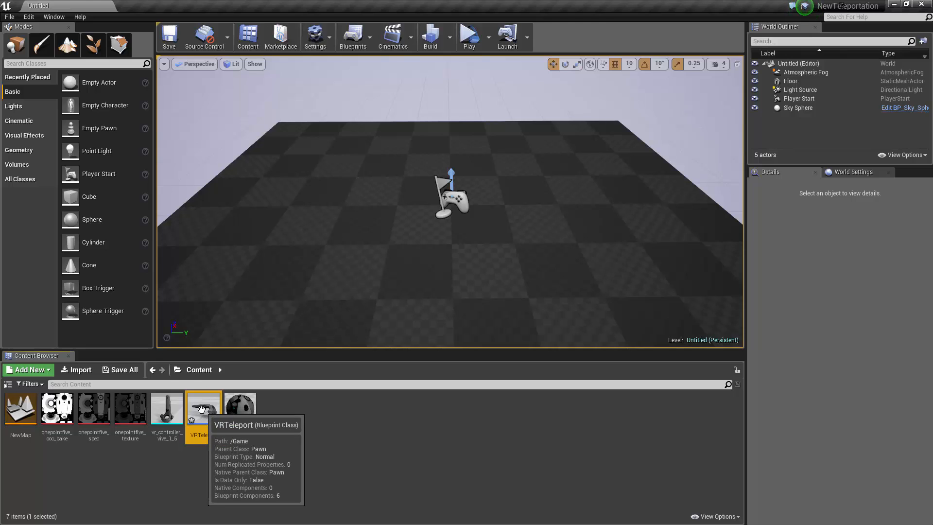
double_click(203, 407)
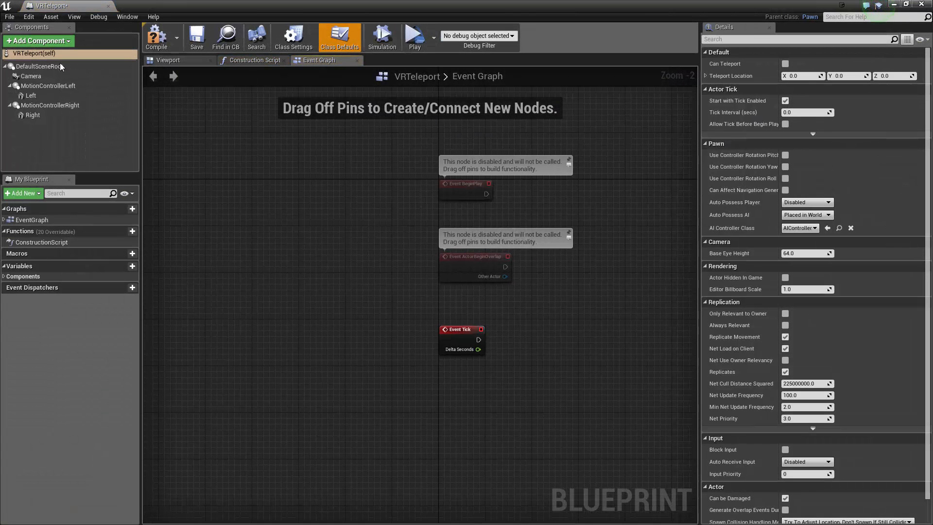
mouse_move(31, 77)
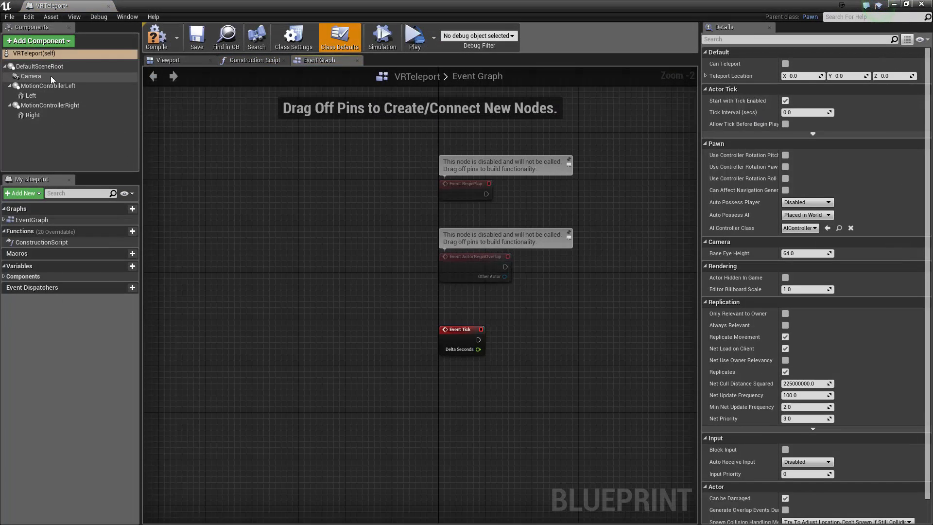
left_click(48, 85)
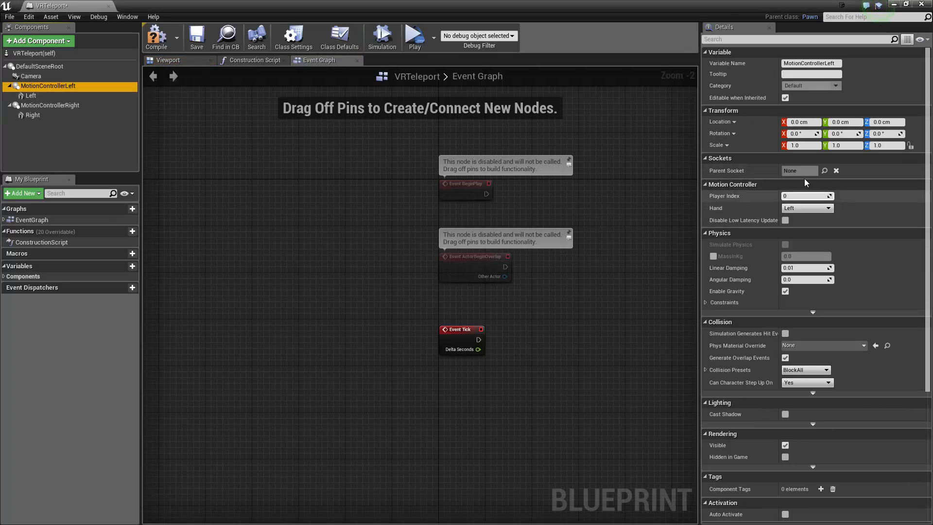
left_click(50, 106)
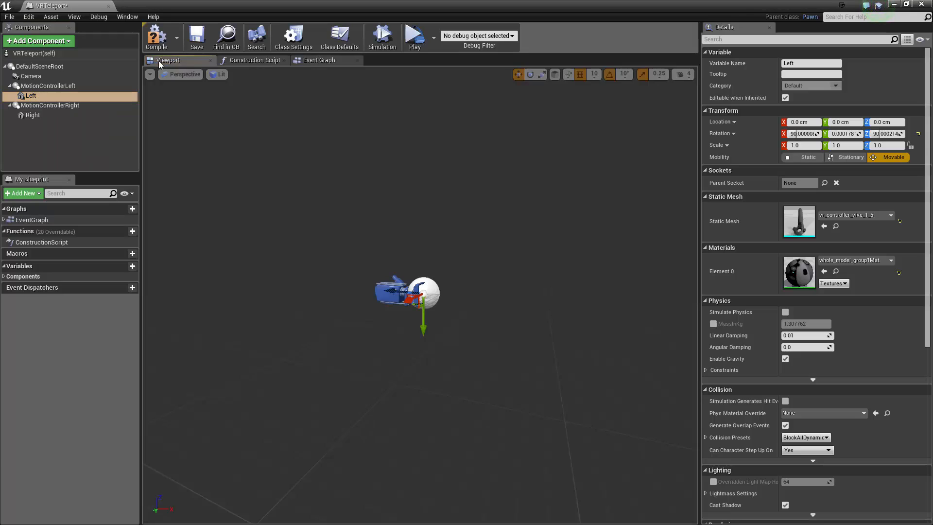
mouse_move(636, 232)
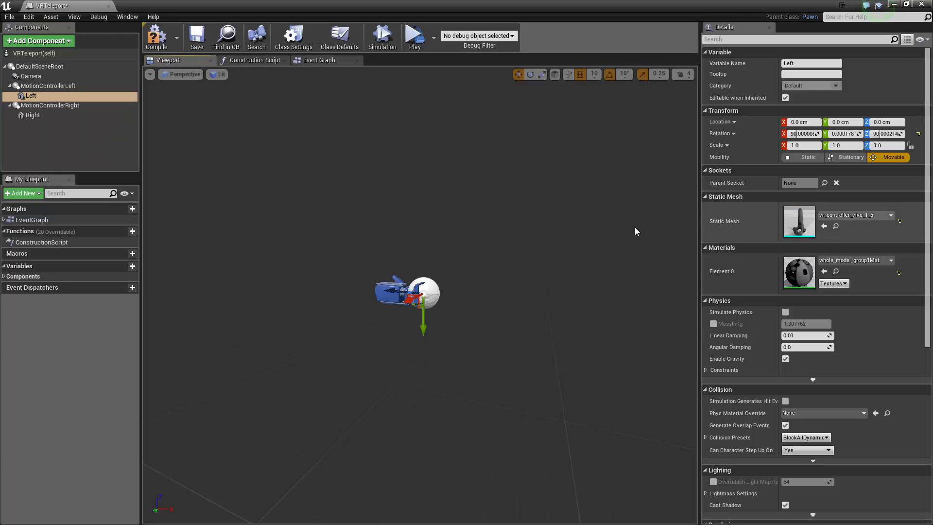
mouse_move(428, 300)
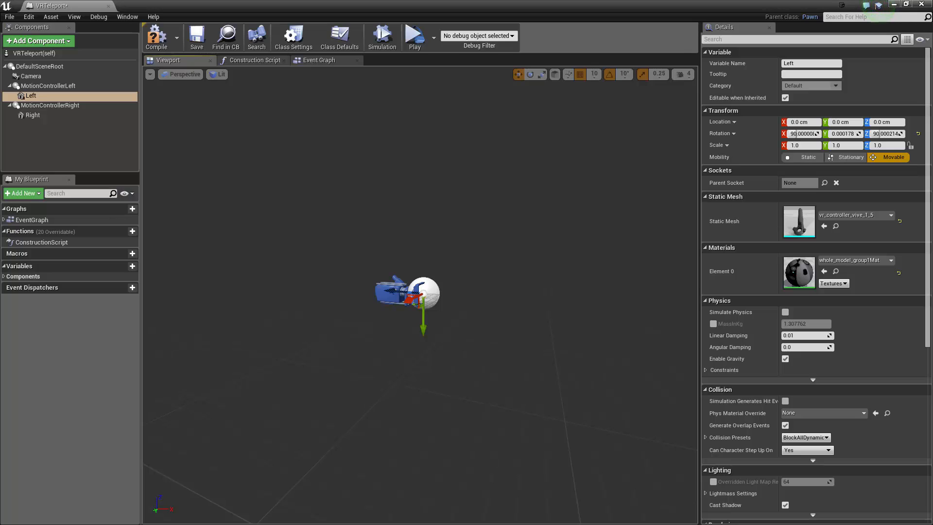
mouse_move(167, 239)
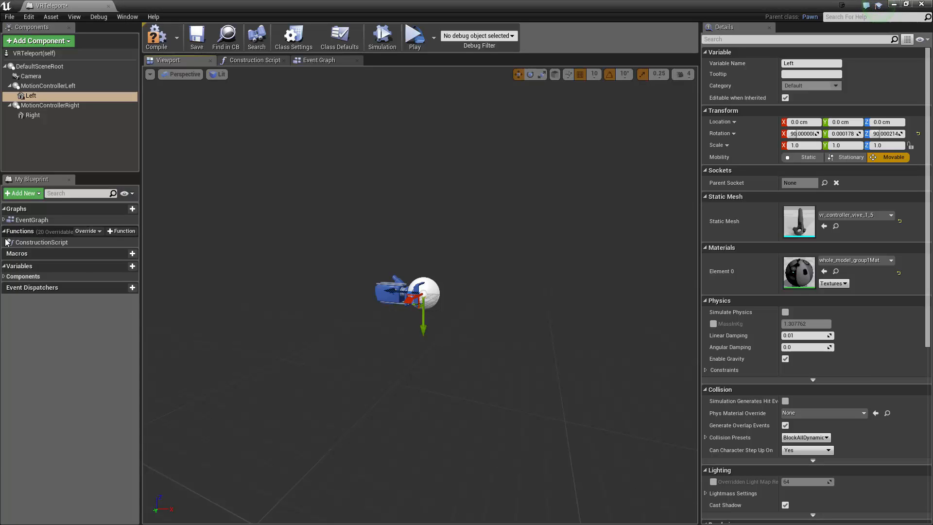
- Add a new Blueprint function named TraceGetTeleportLocation
left_click(132, 231)
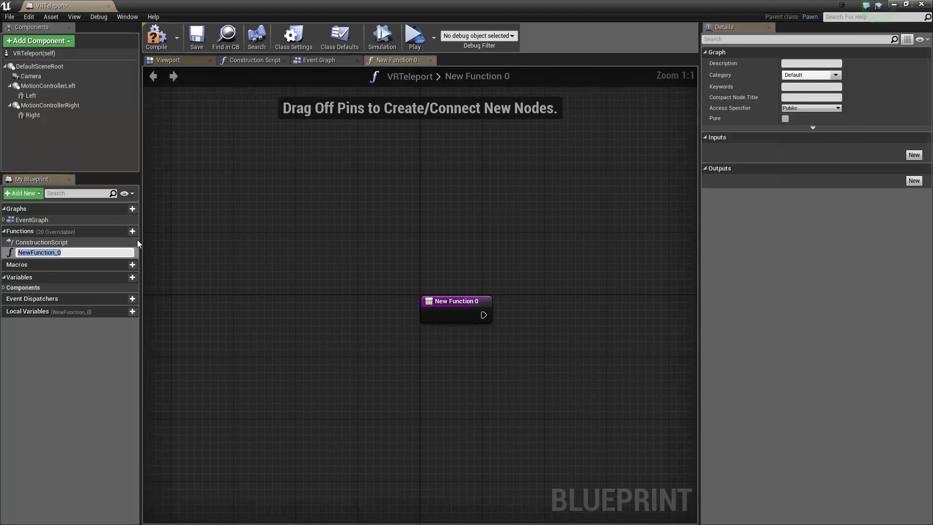
type("TraceGetTeleportLocation")
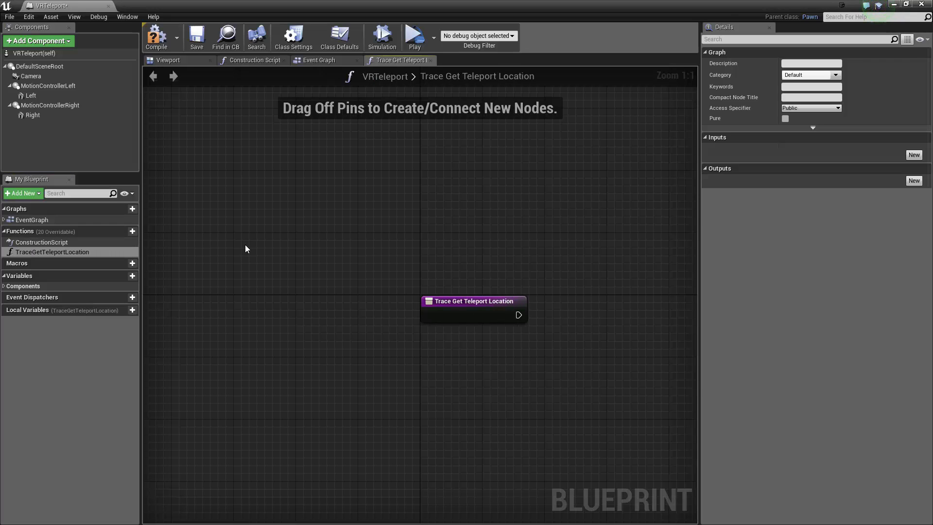
- Give the function entry two Vector inputs named Position and ForwardVector
left_click(469, 300)
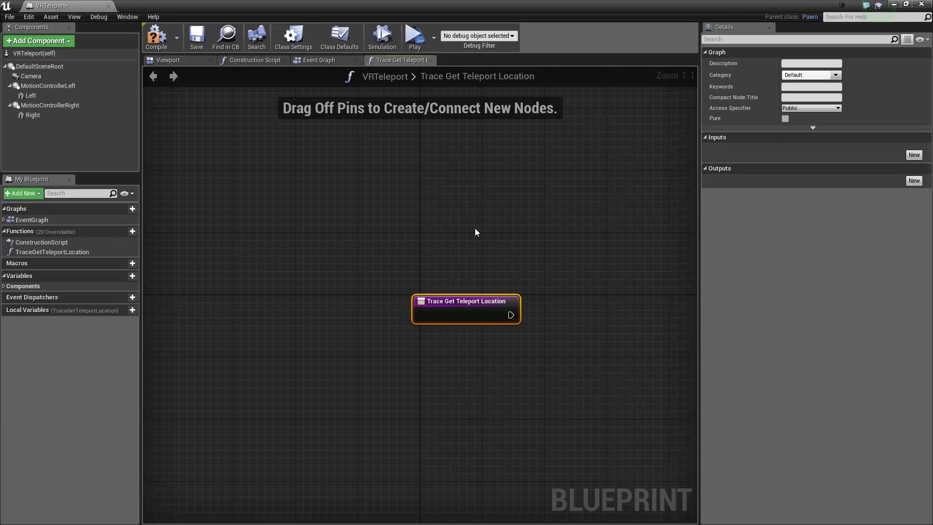
mouse_move(615, 281)
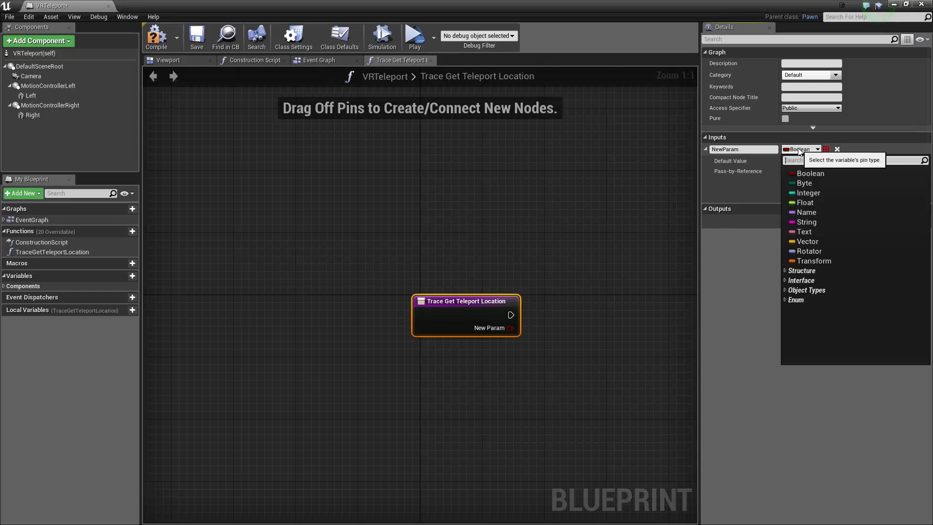
left_click(808, 241)
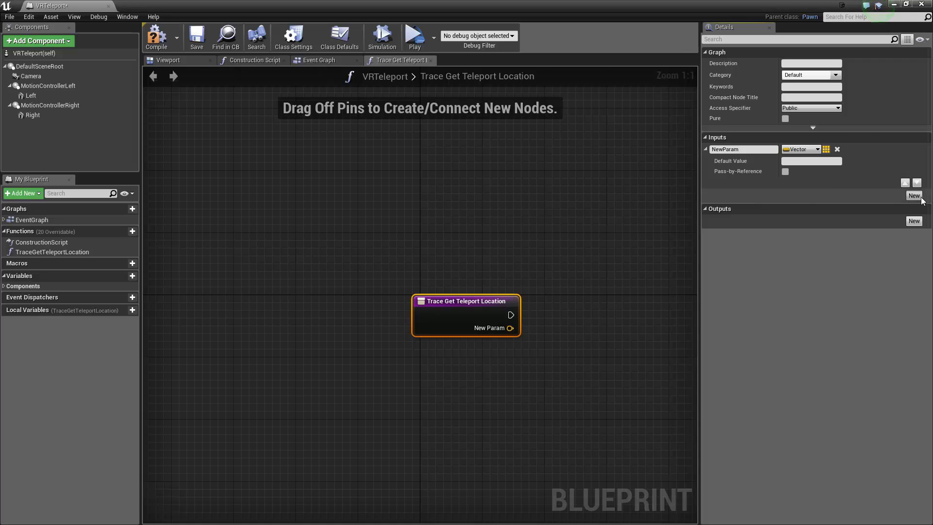
left_click(914, 196)
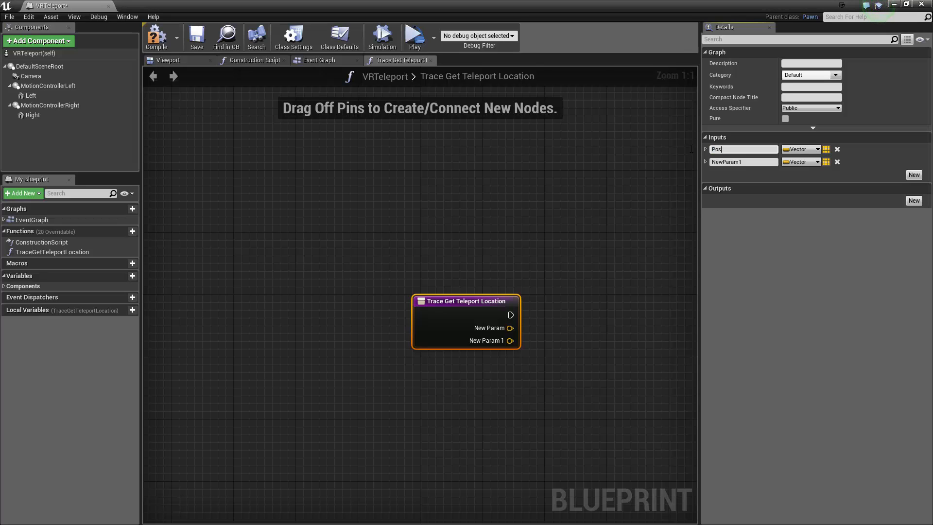
type("Position")
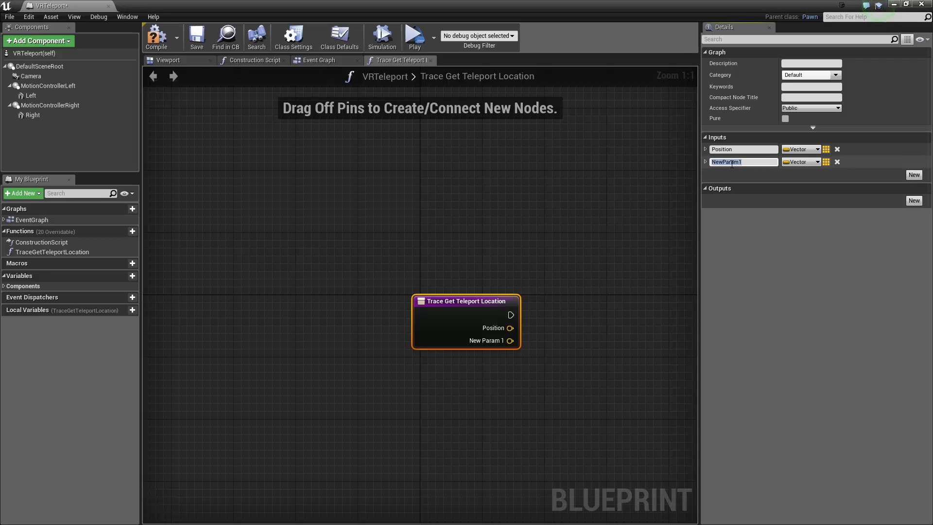
type("Forwar")
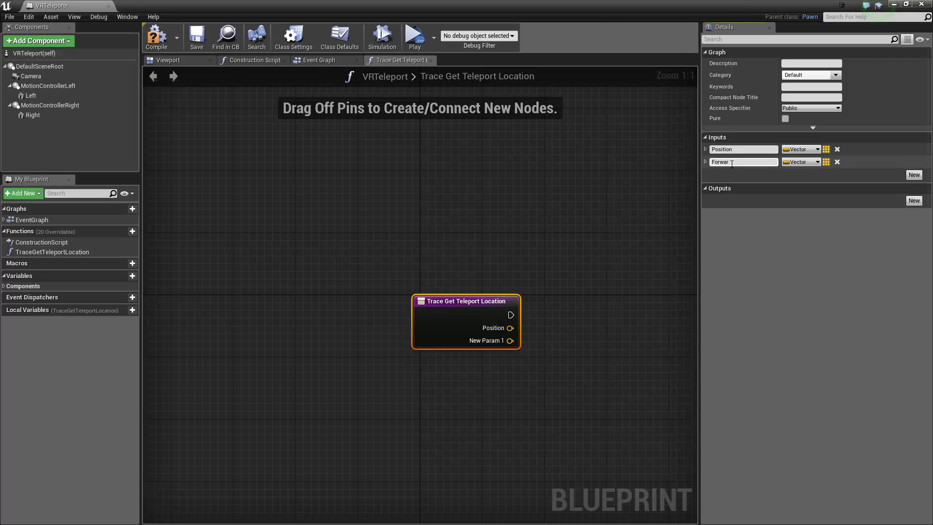
type("ForwardVector")
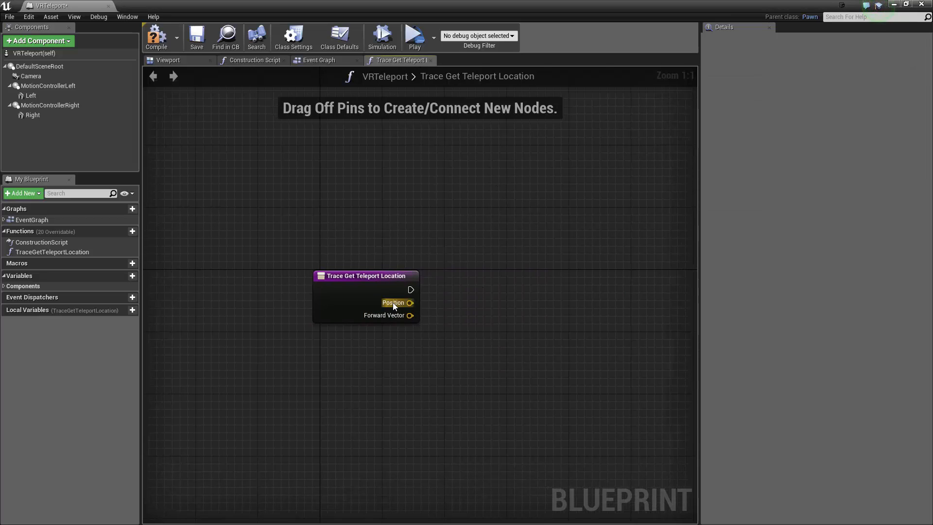
mouse_move(42, 96)
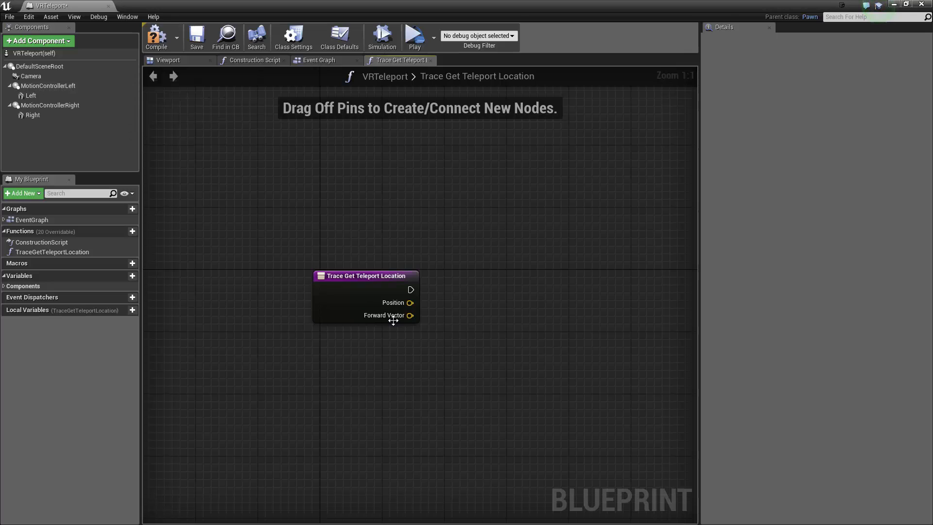
mouse_move(348, 314)
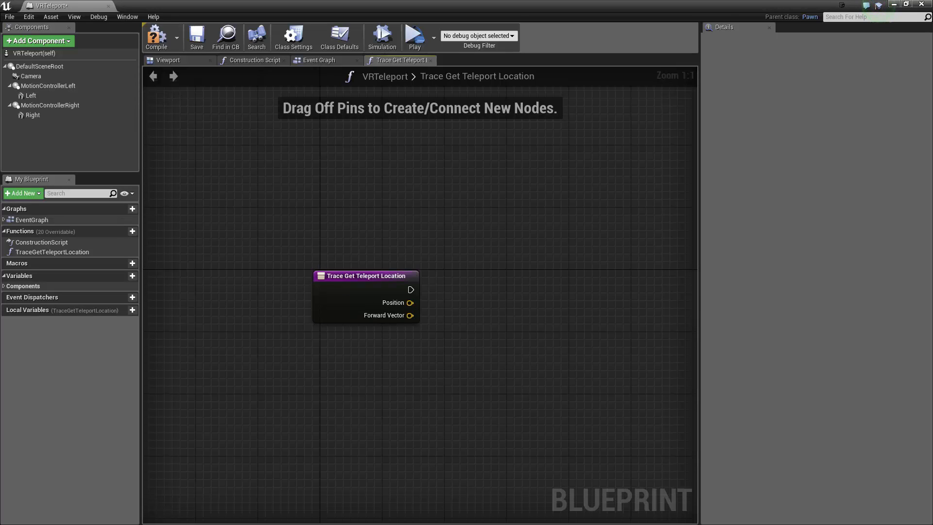
mouse_move(690, 328)
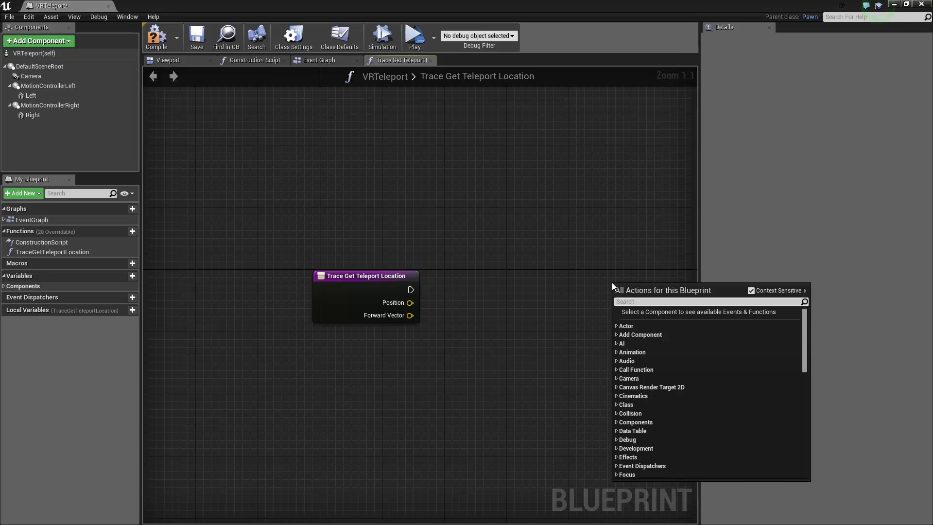
- Add a LineTraceByChannel from Position to Position plus ForwardVector times 10000
type("linetrac")
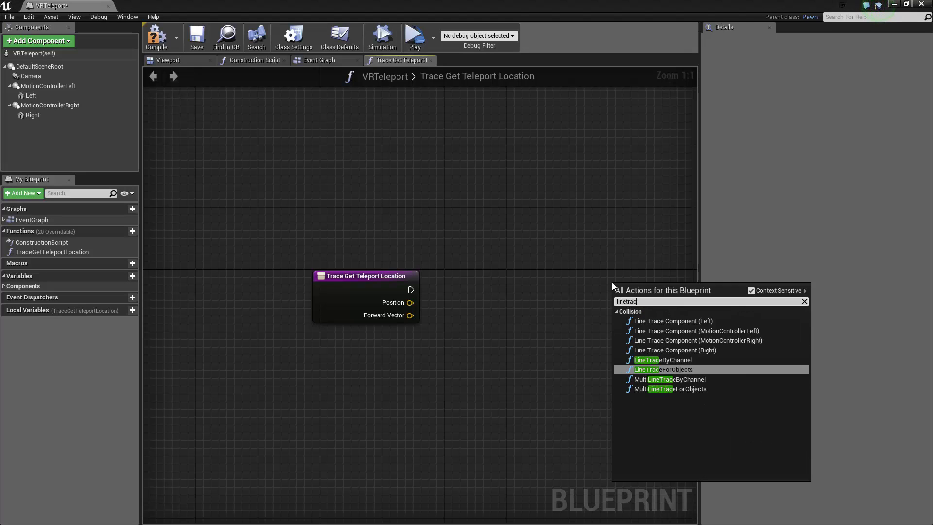
mouse_move(663, 360)
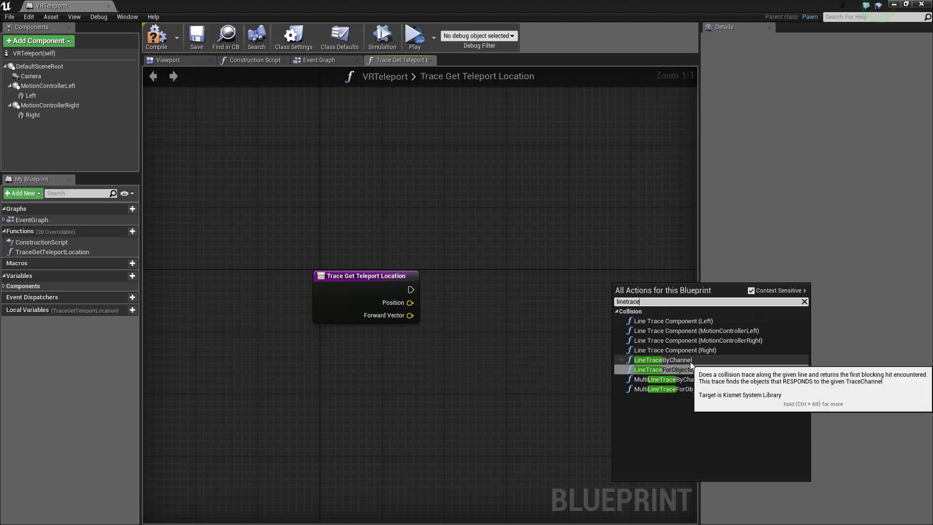
left_click(662, 359)
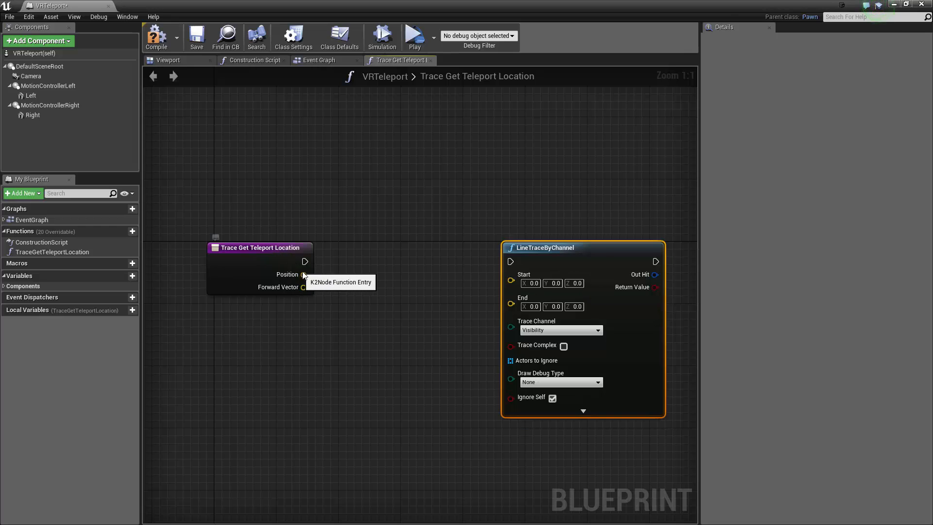
mouse_move(636, 229)
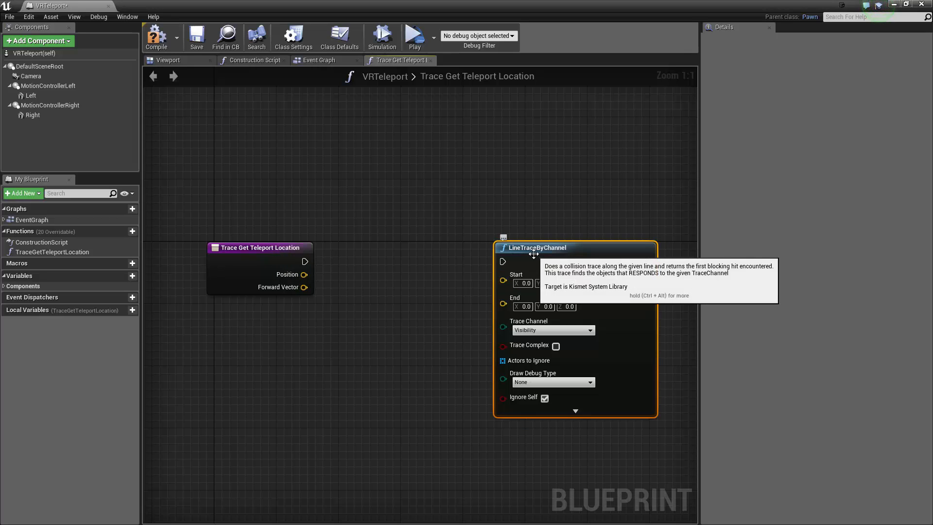
mouse_move(550, 232)
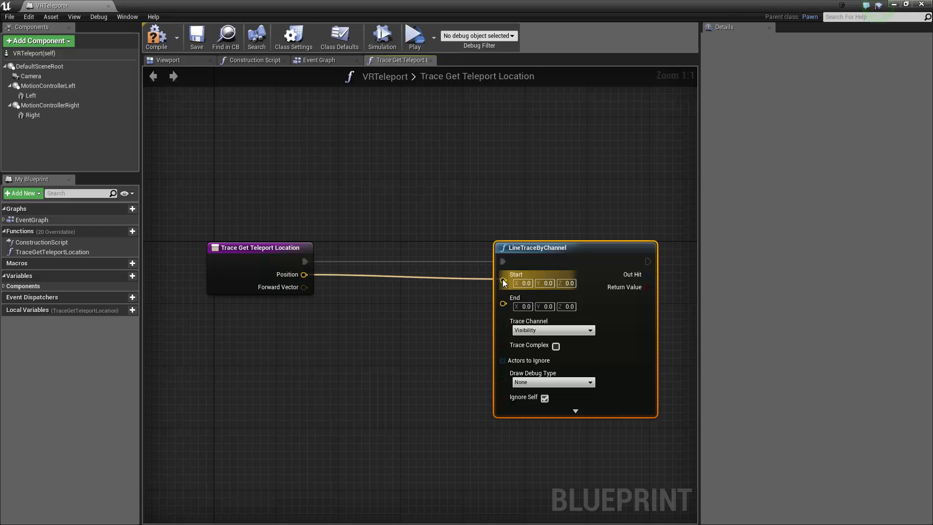
mouse_move(304, 274)
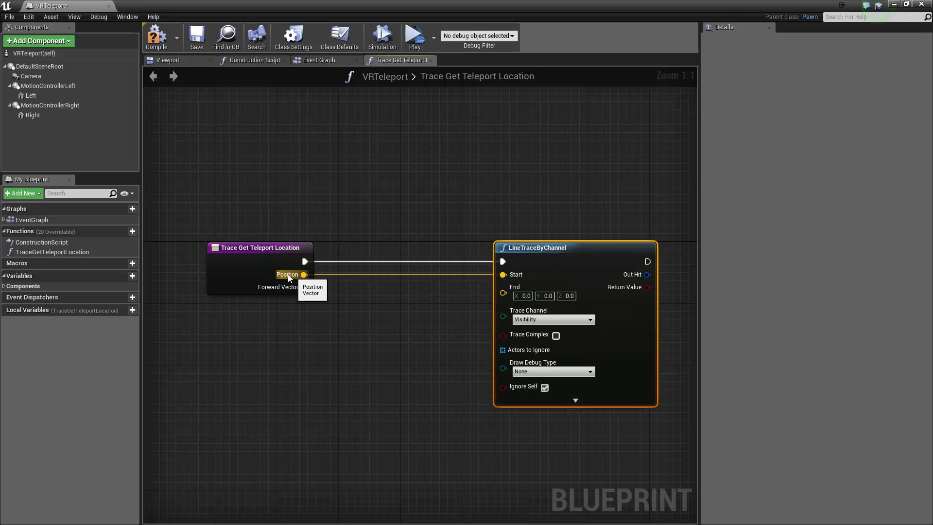
mouse_move(263, 355)
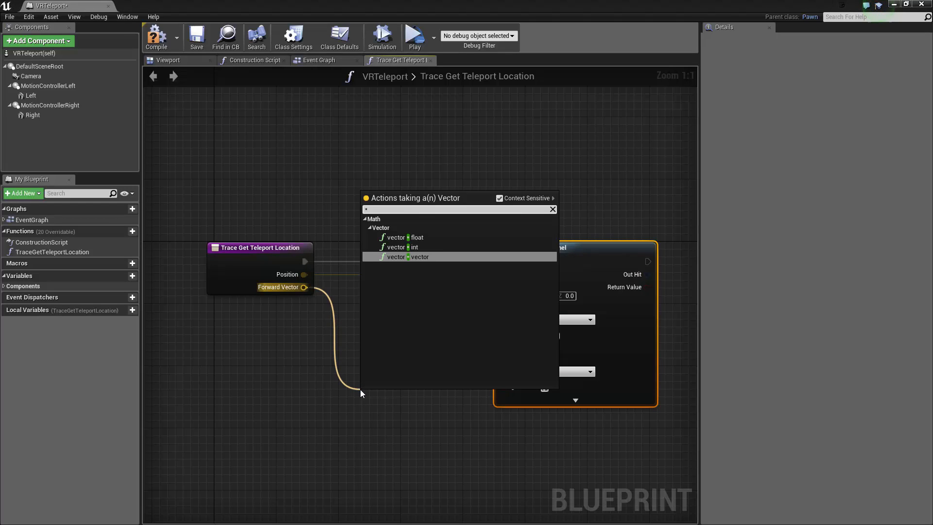
mouse_move(417, 237)
type("10000")
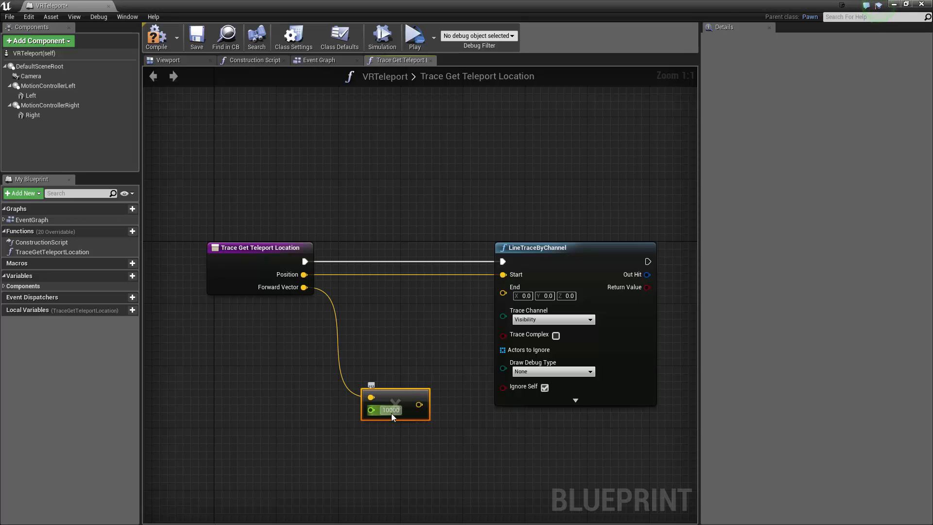
mouse_move(339, 392)
type("+")
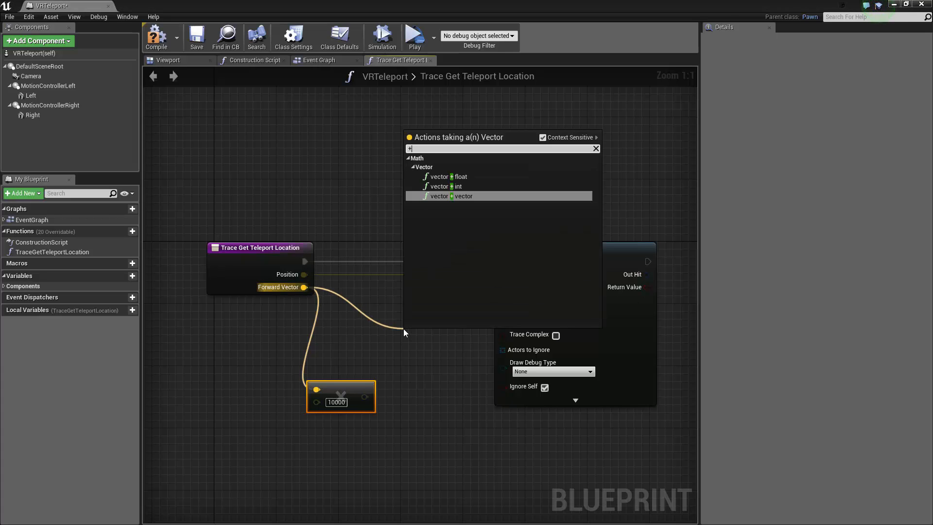
mouse_move(461, 196)
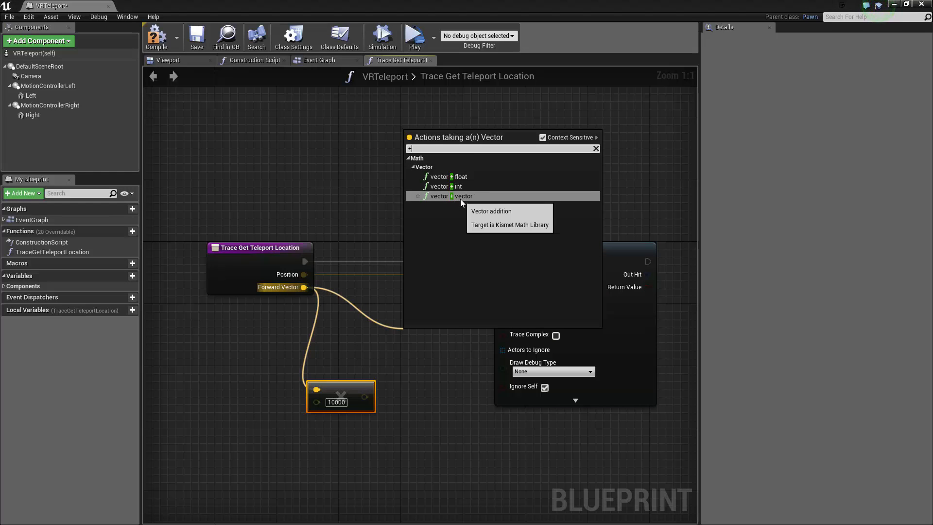
left_click(439, 196)
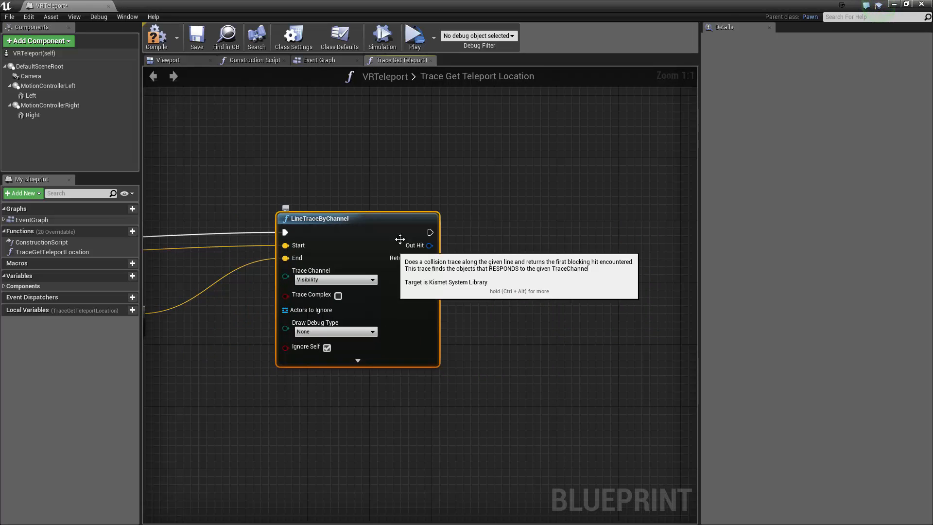
mouse_move(427, 245)
type("brea")
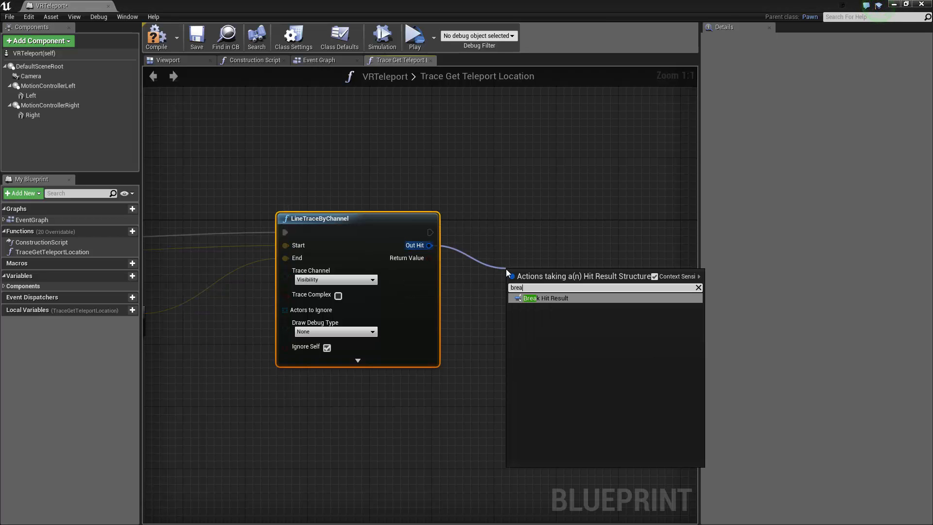
- Split the trace's Out Hit with a Break Hit Result node
left_click(546, 298)
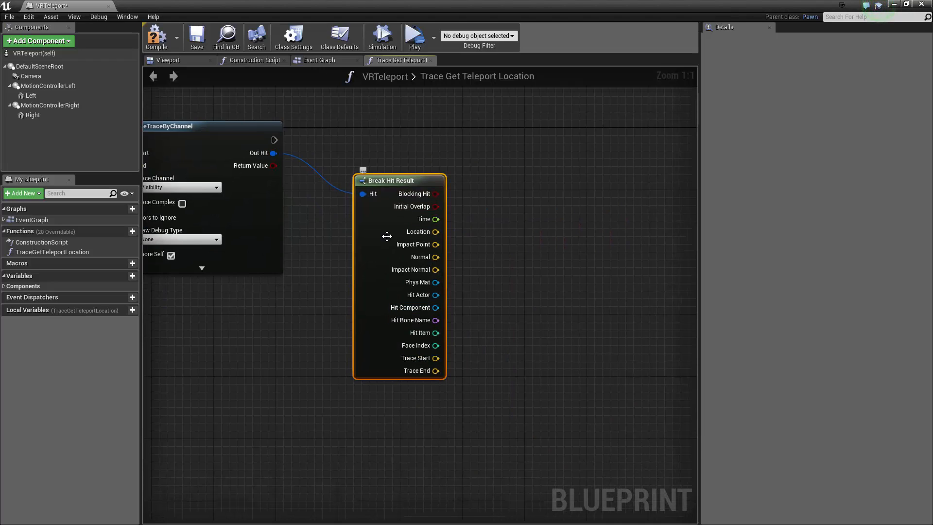
mouse_move(459, 238)
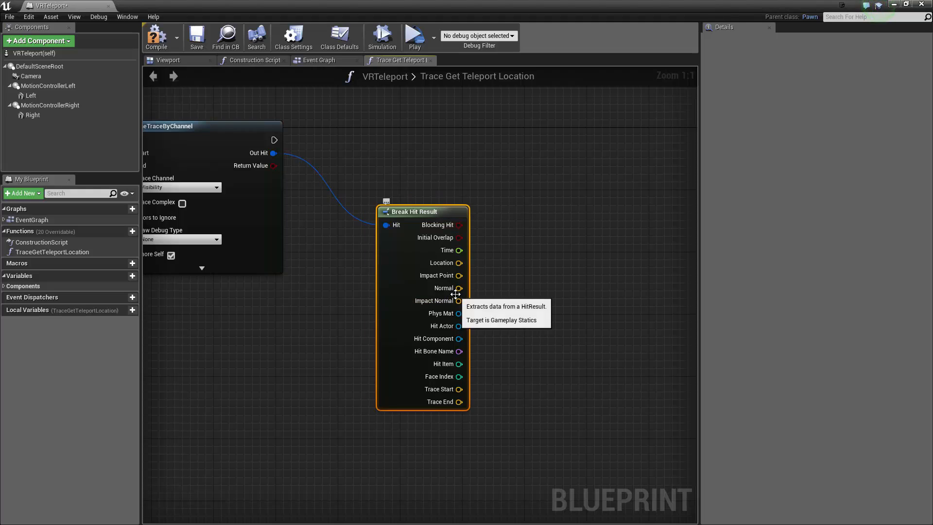
mouse_move(463, 291)
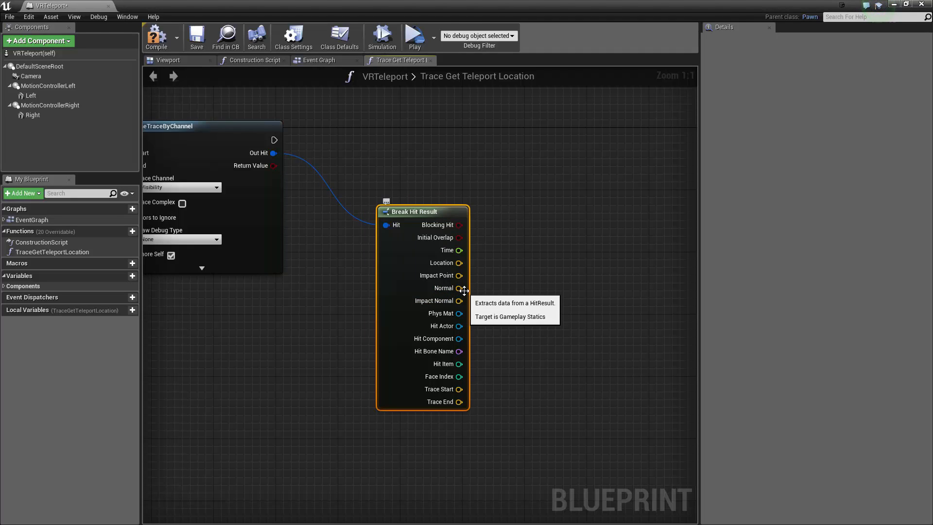
mouse_move(471, 290)
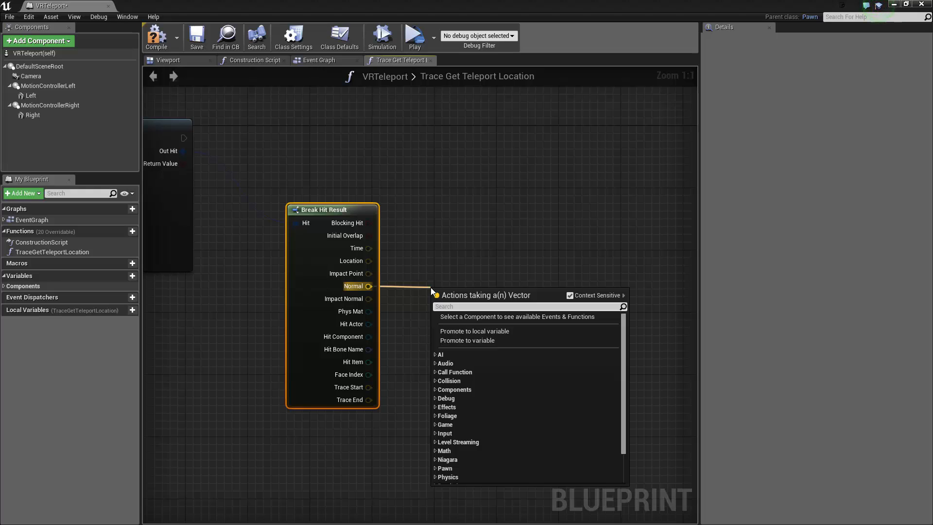
- Dot the hit Normal with (0, 0, 1) and test if it exceeds .76
type("Dot")
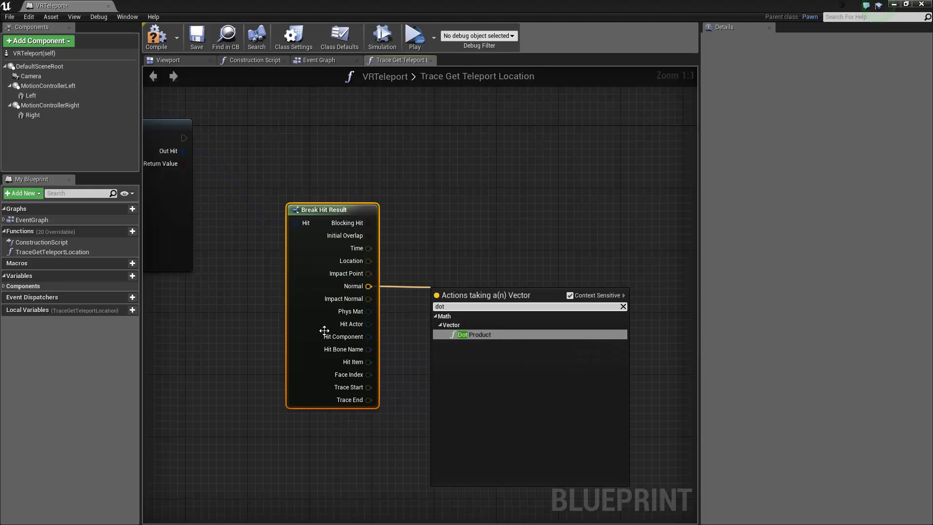
mouse_move(473, 334)
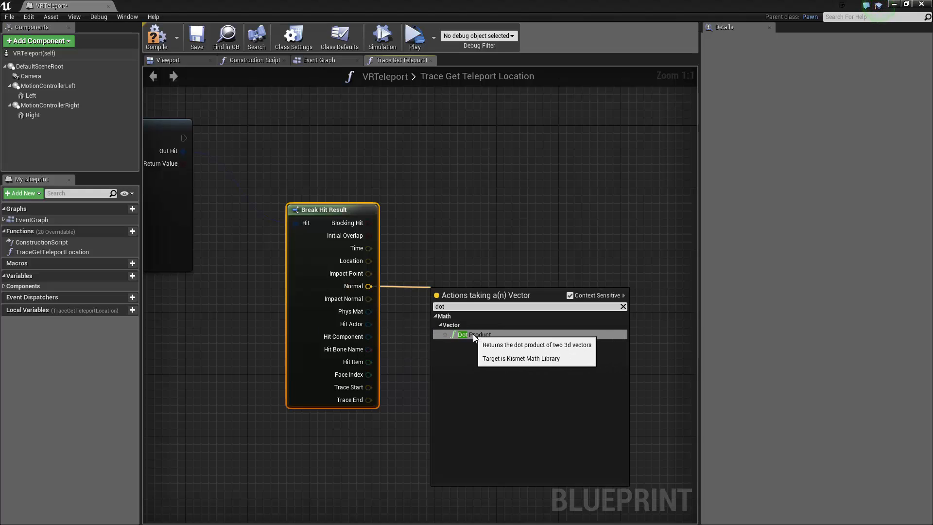
left_click(474, 334)
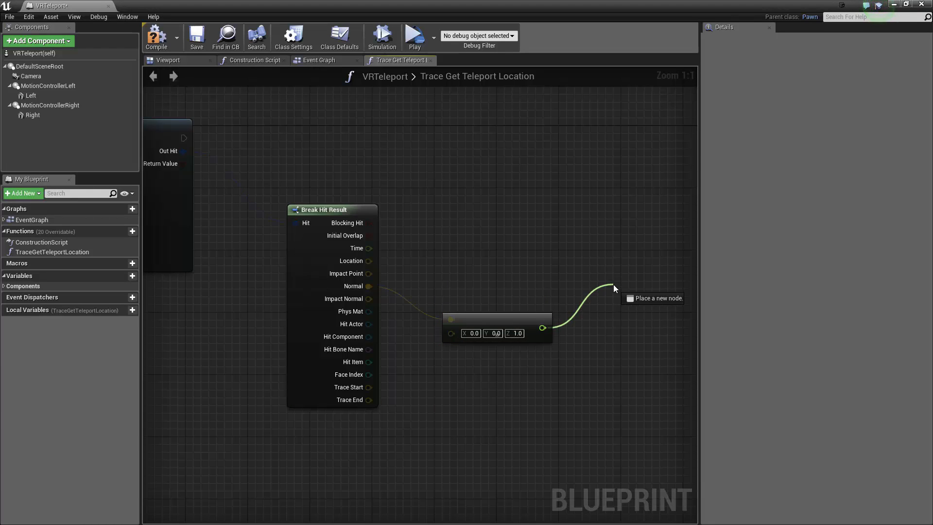
left_click(614, 288)
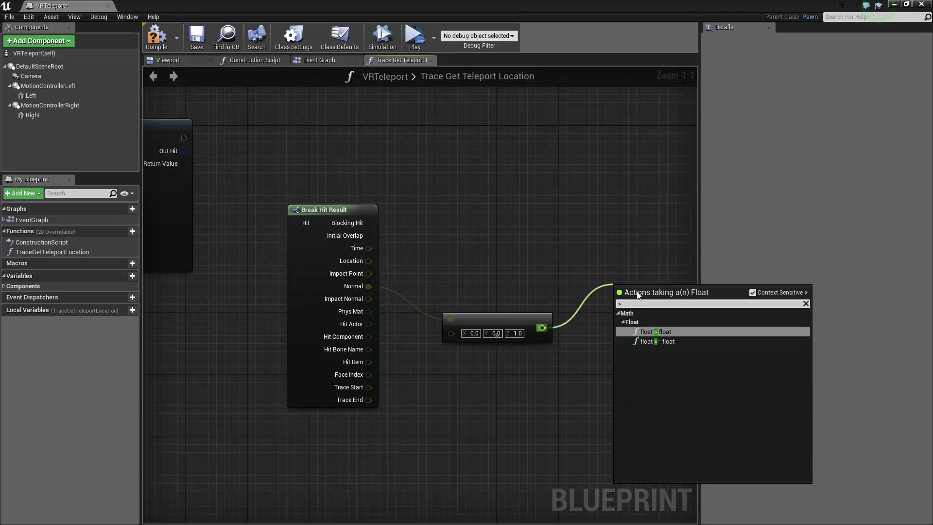
left_click(649, 331)
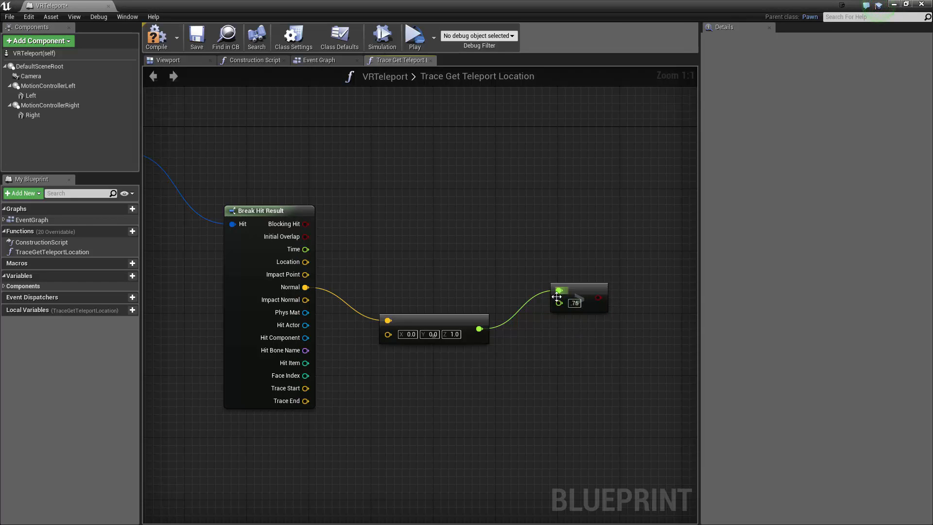
left_click(577, 297)
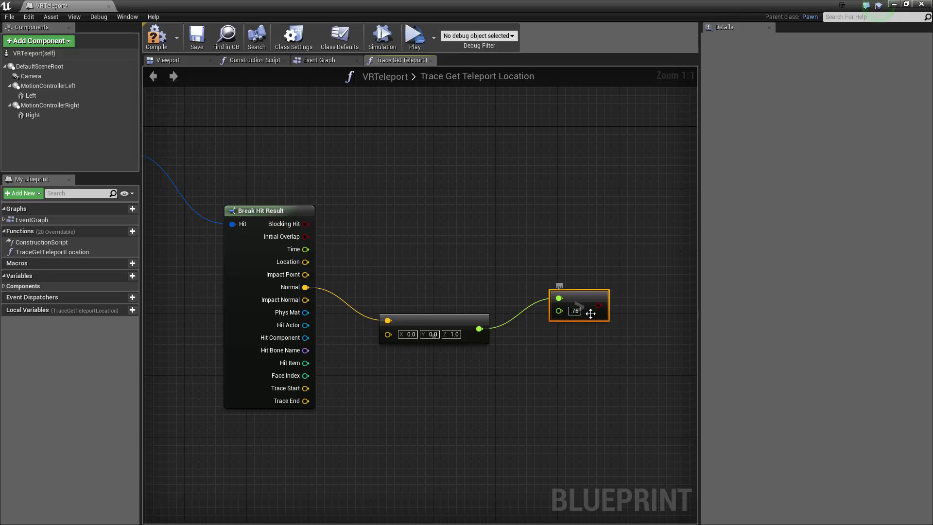
mouse_move(561, 311)
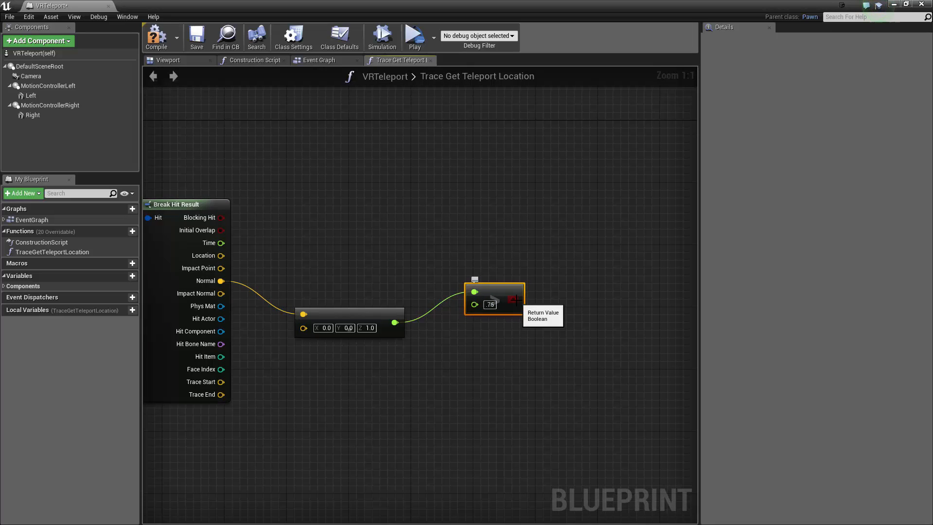
mouse_move(397, 268)
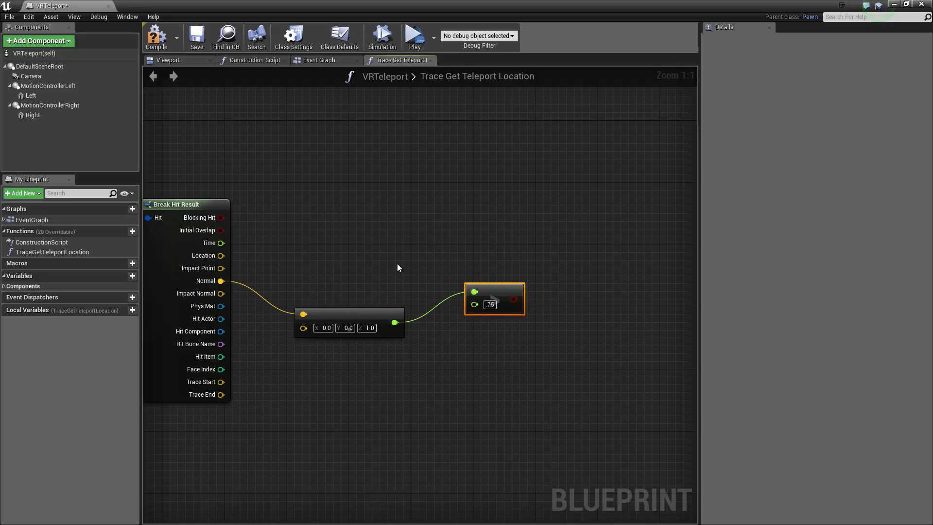
mouse_move(196, 268)
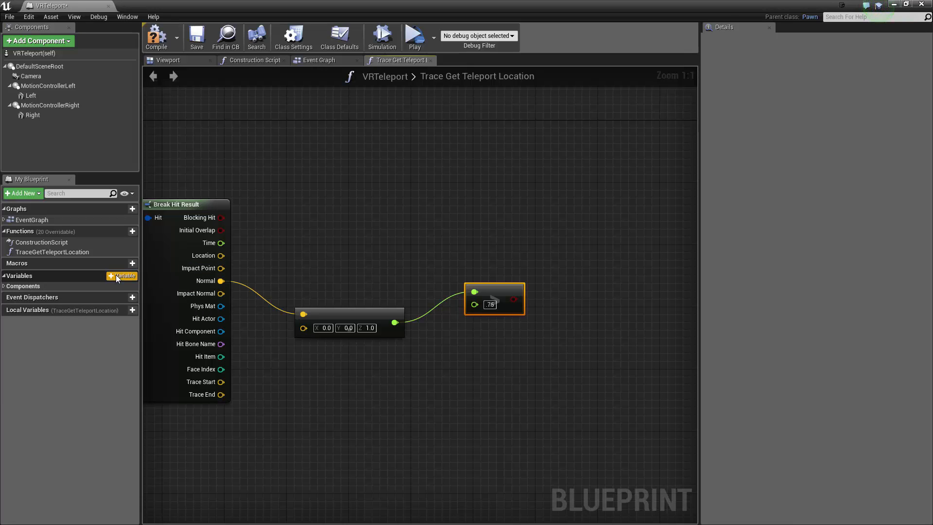
- Create Boolean variable CanTeleport and set it from the greater-than result
left_click(122, 275)
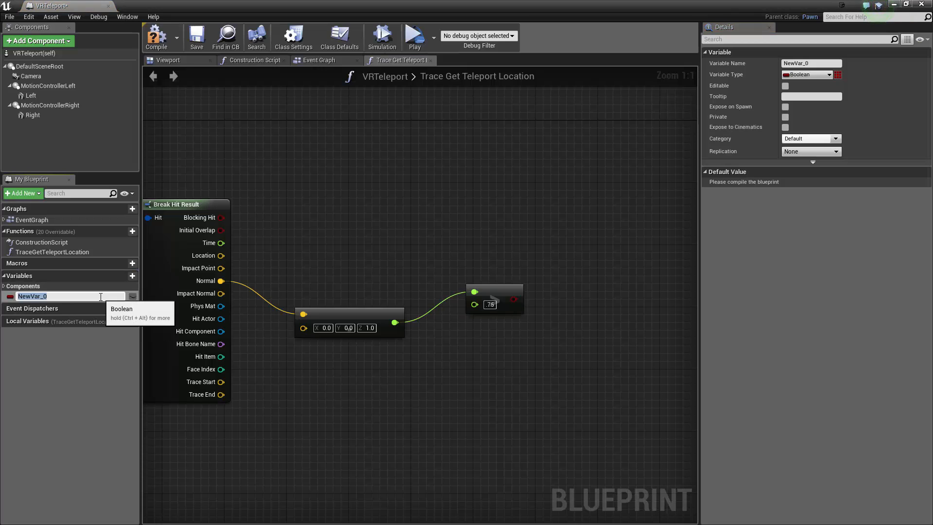
type("CanTeleport")
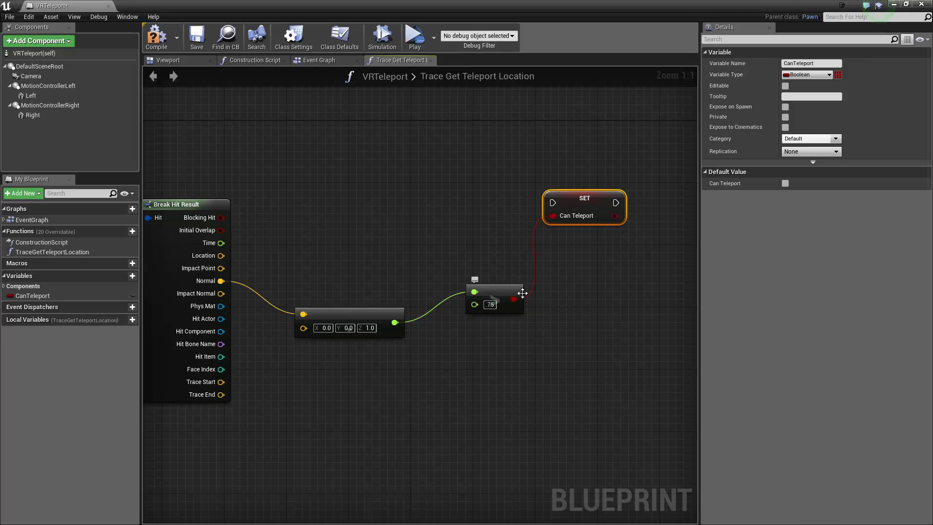
mouse_move(484, 206)
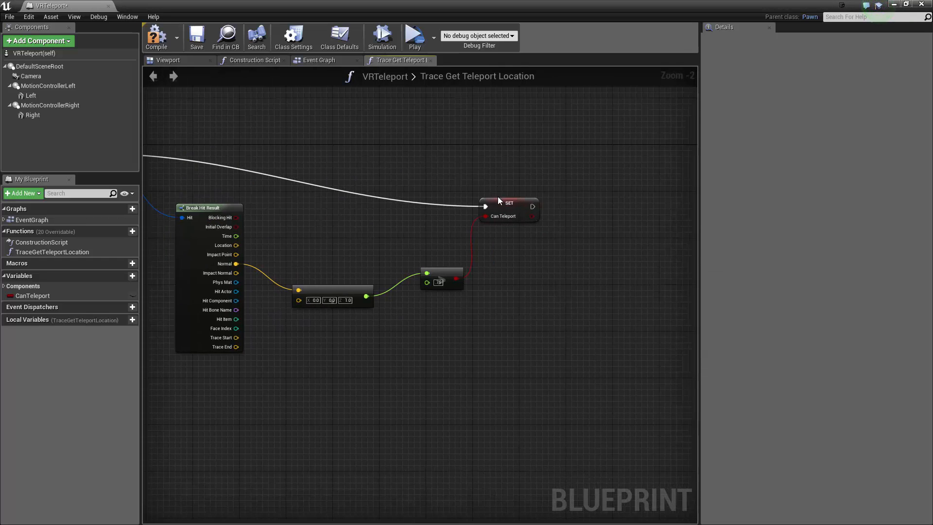
- Add a Branch after SET CanTeleport with CanTeleport as its Condition
left_click(509, 202)
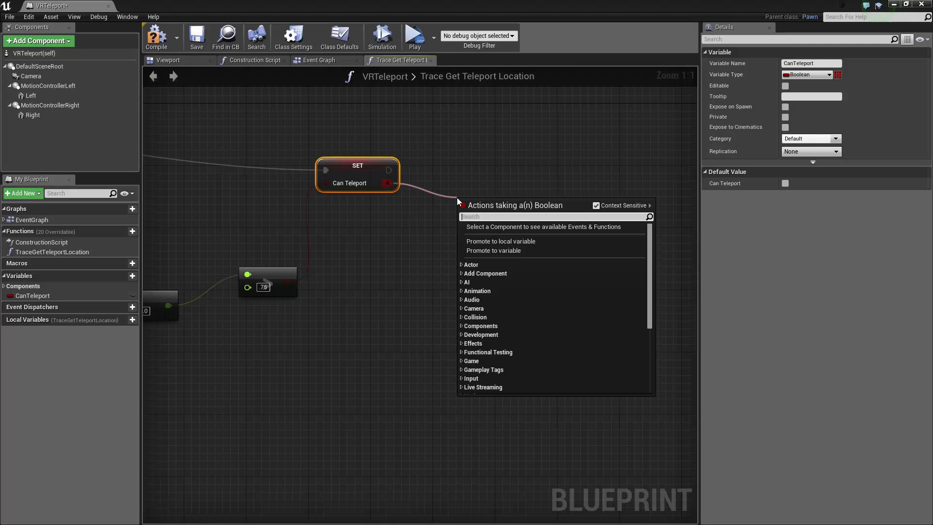
type("branch")
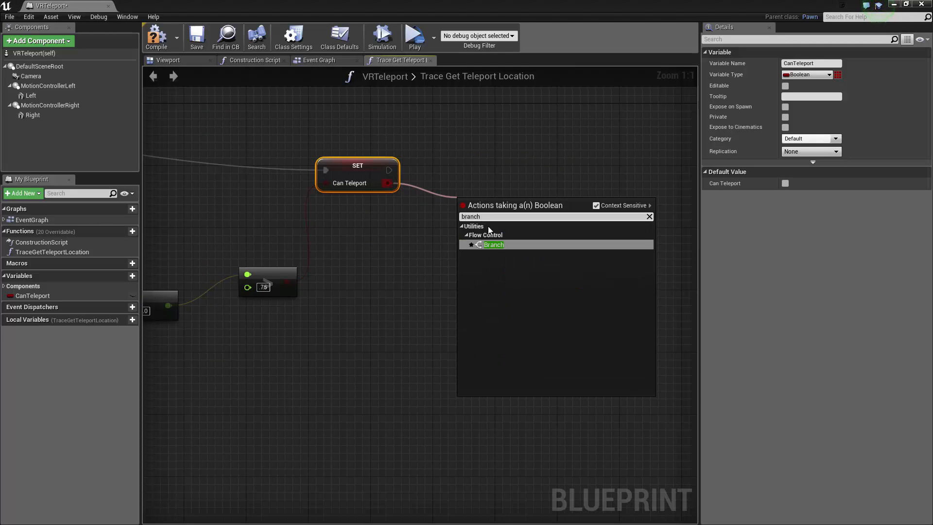
left_click(492, 244)
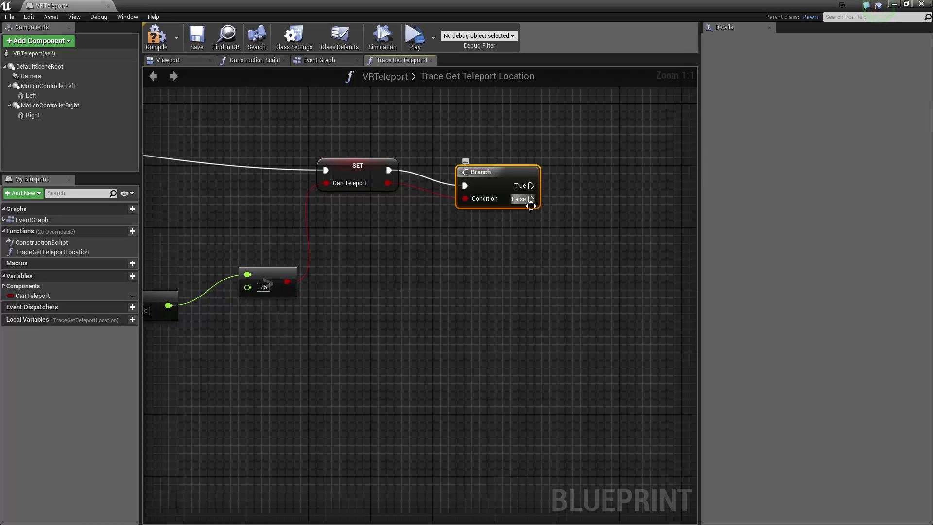
mouse_move(566, 219)
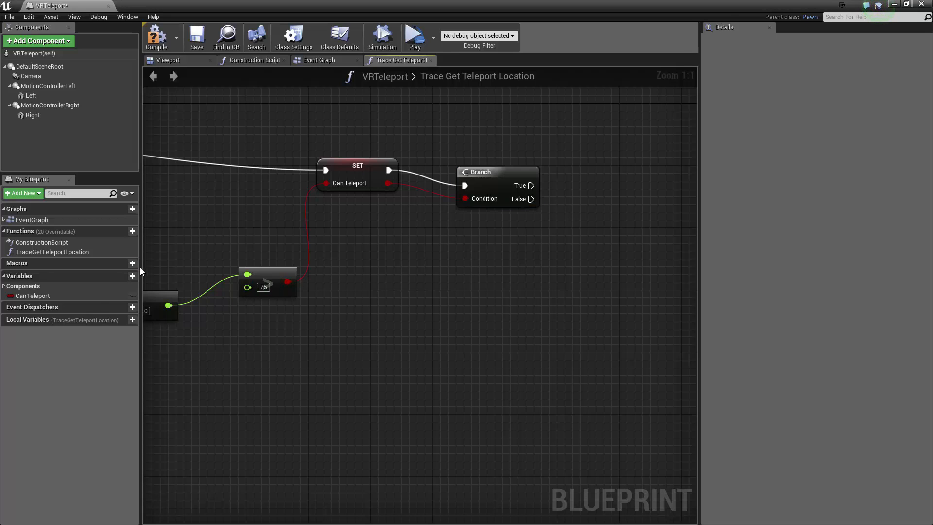
- Create a Vector variable named TeleportLocation
left_click(124, 275)
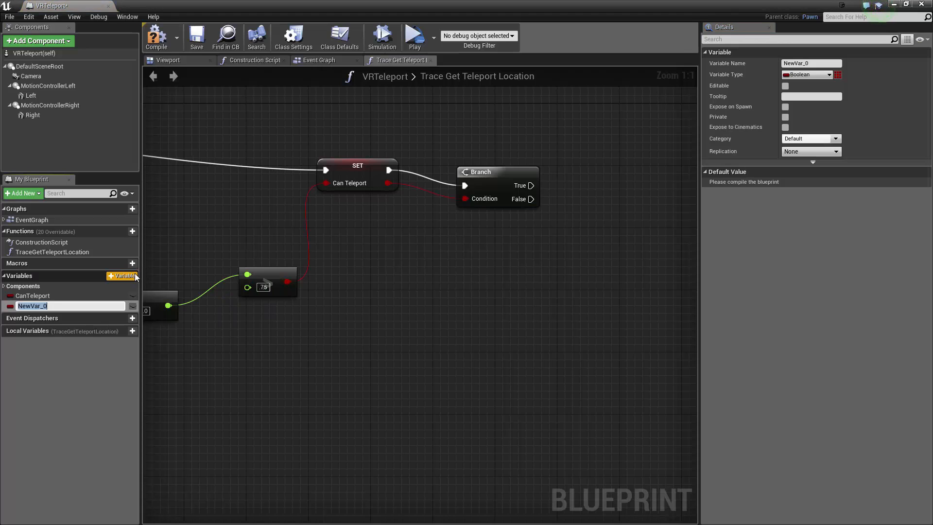
type("TeleportLocation")
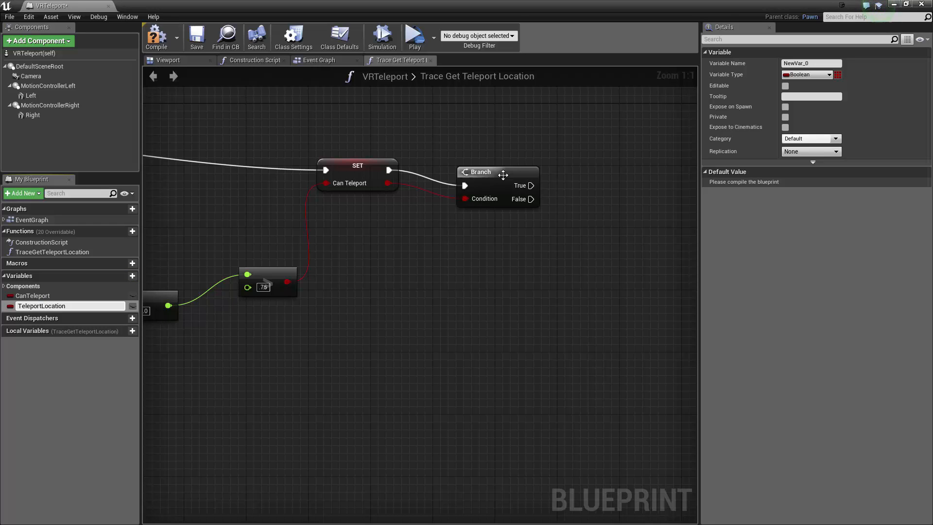
left_click(827, 74)
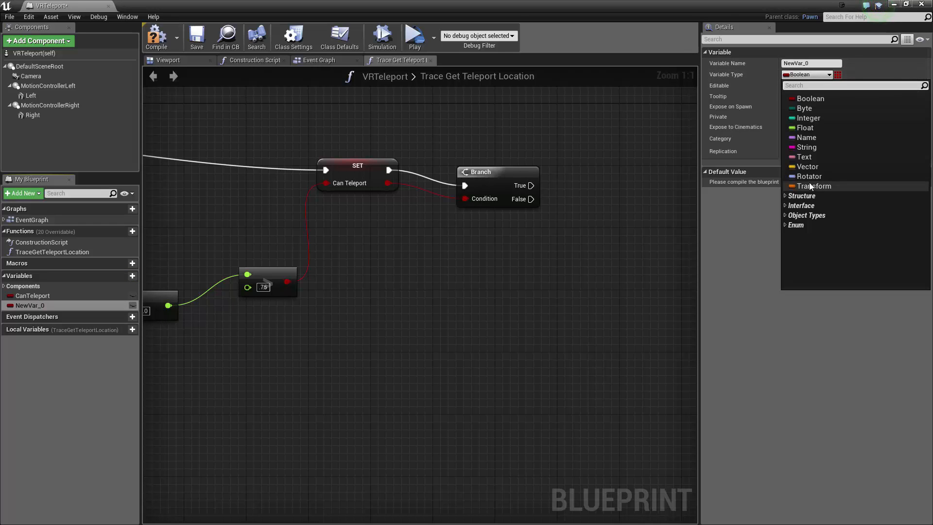
left_click(808, 167)
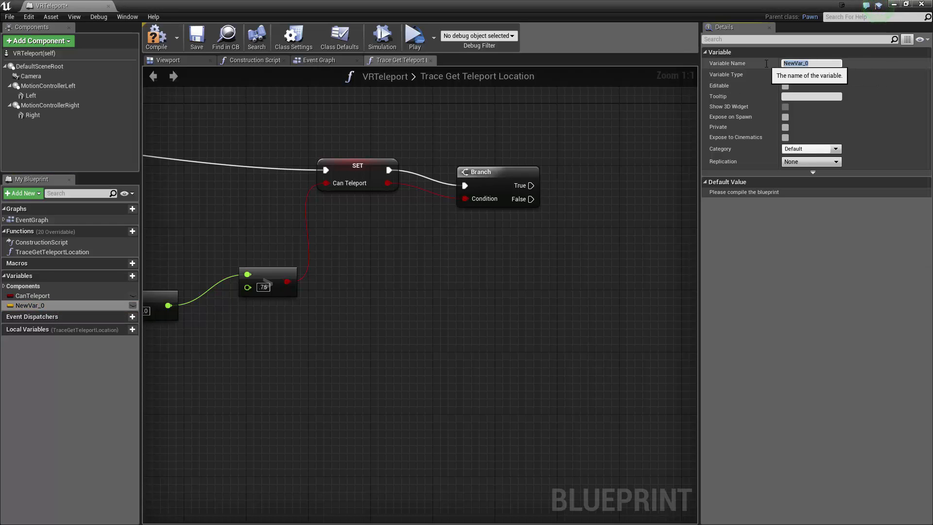
type("TeleportLocation")
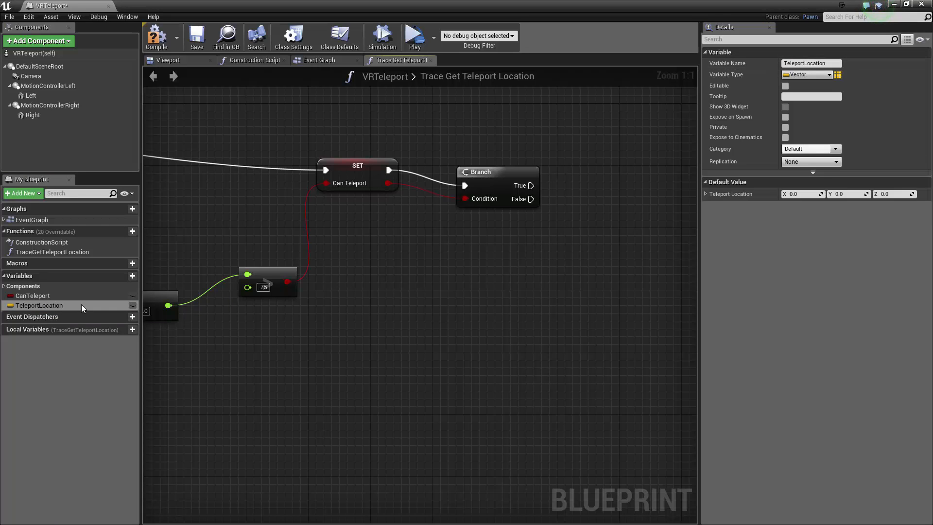
- Place a SET TeleportLocation node driven by the Branch's True output
double_click(40, 306)
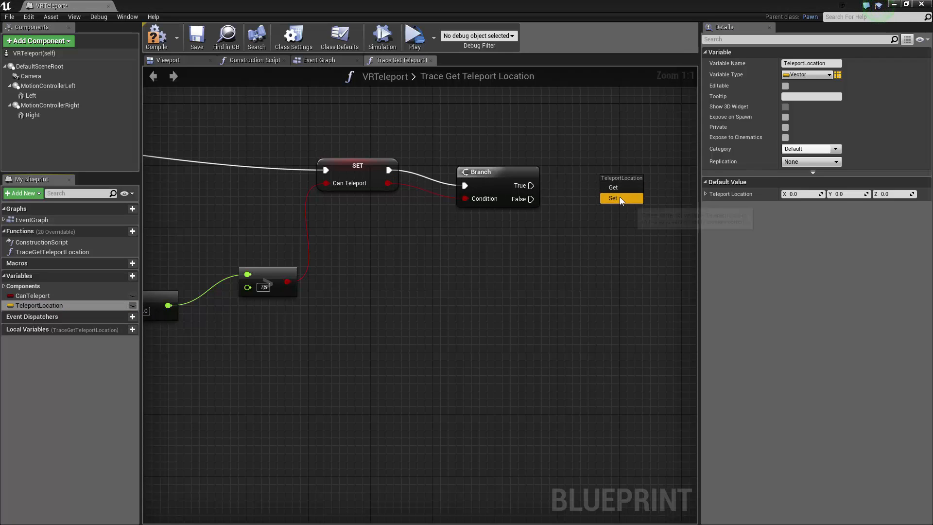
left_click(613, 199)
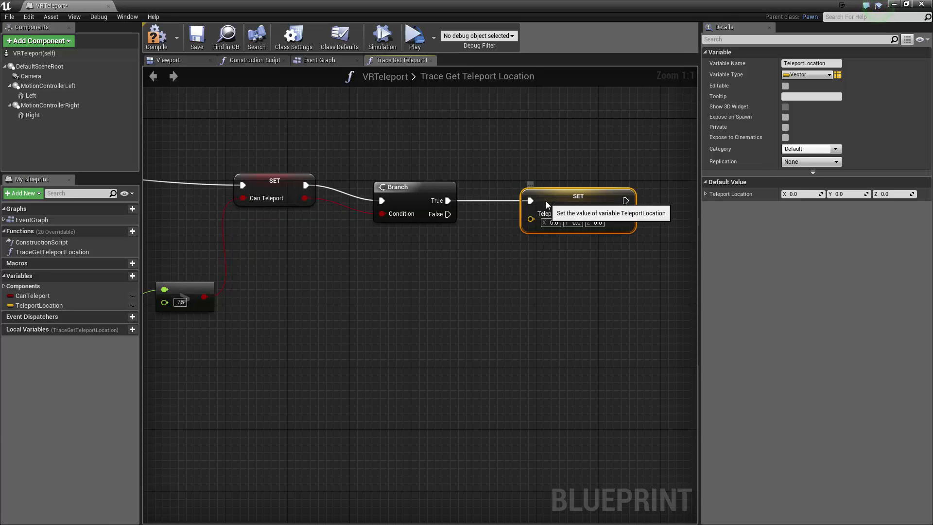
scroll("down", 3)
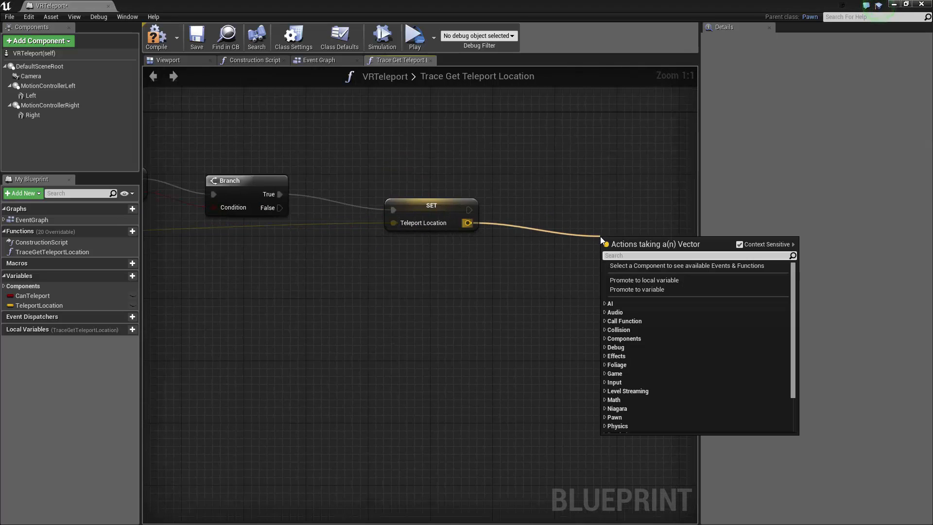
- Add Draw Debug Cylinder after SET TeleportLocation, feeding TeleportLocation into Start
type("drawd")
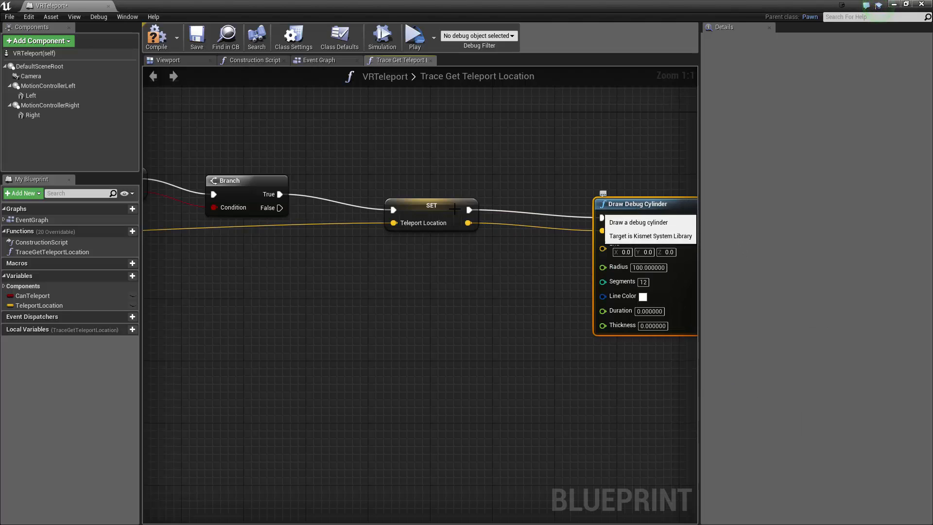
mouse_move(604, 230)
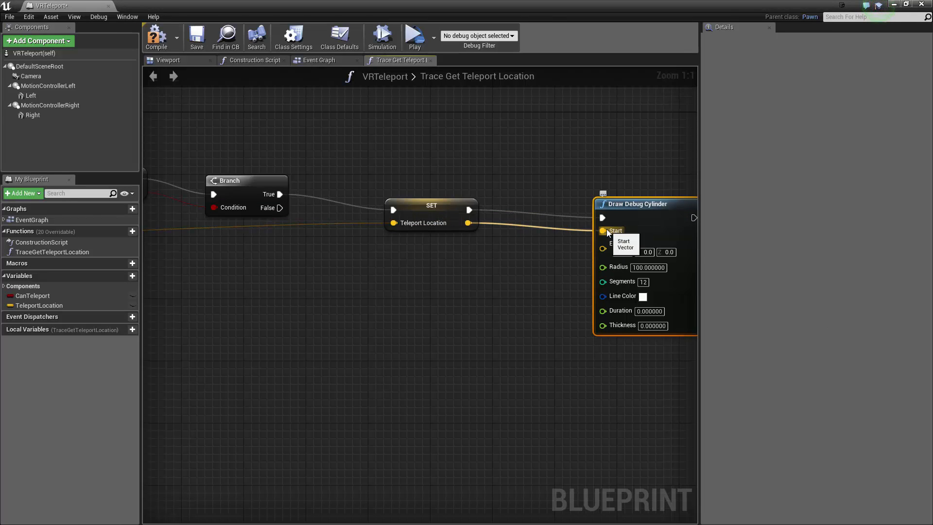
mouse_move(637, 204)
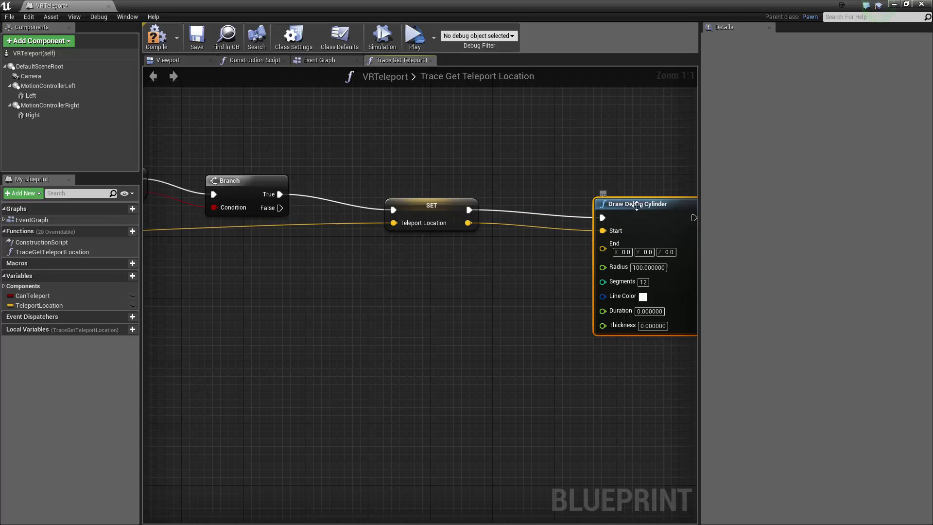
mouse_move(638, 204)
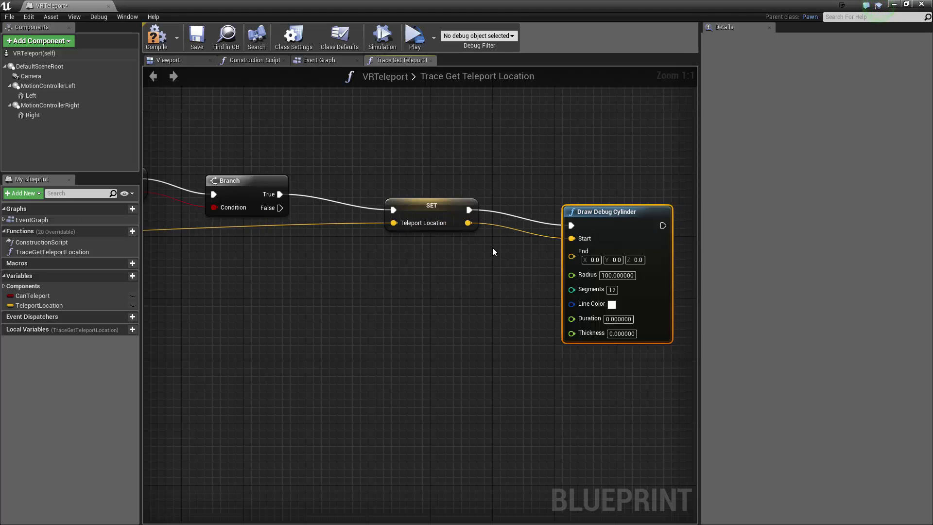
mouse_move(498, 237)
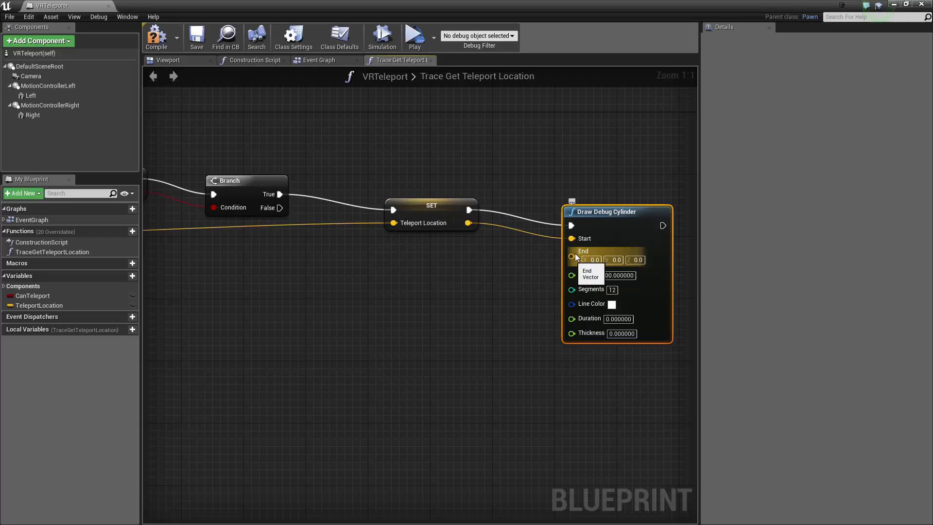
scroll("down", 3)
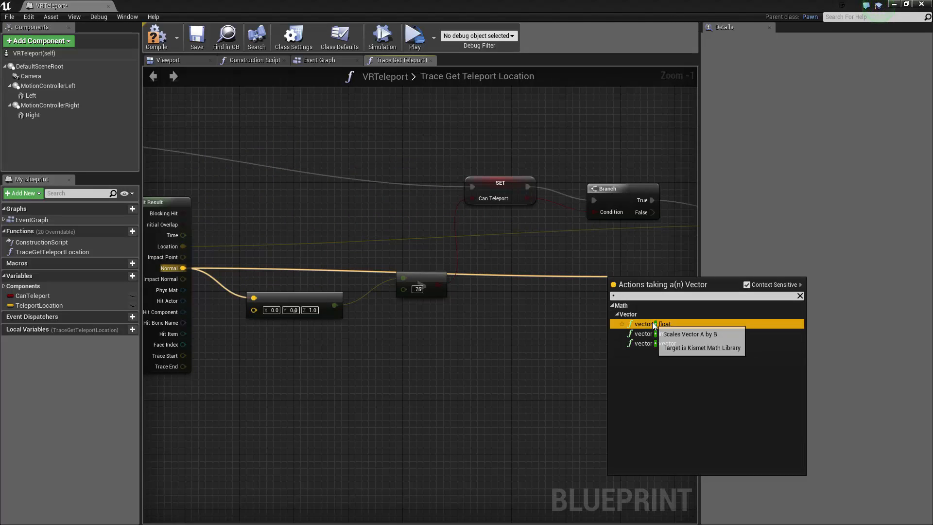
- End the debug cylinder at TeleportLocation plus Normal × 20, with radius 50 and orange lines
left_click(643, 323)
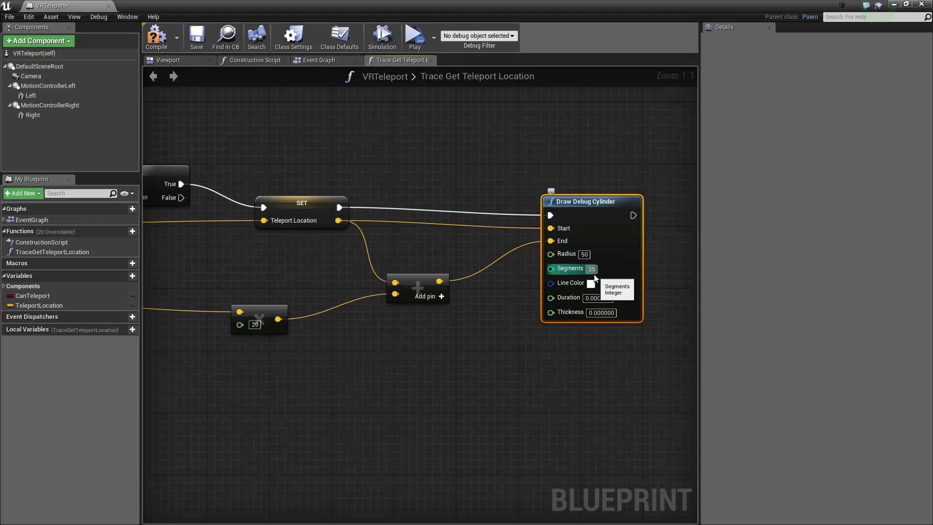
left_click(591, 283)
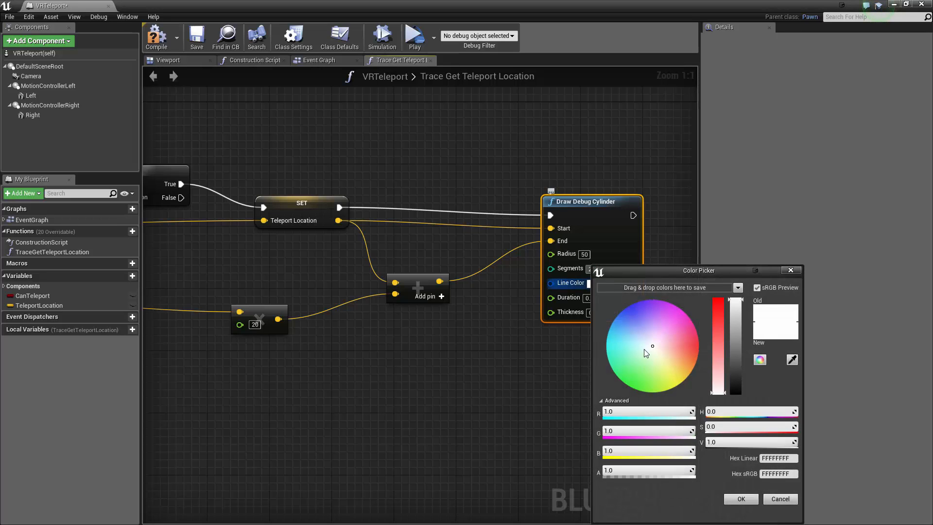
left_click(674, 371)
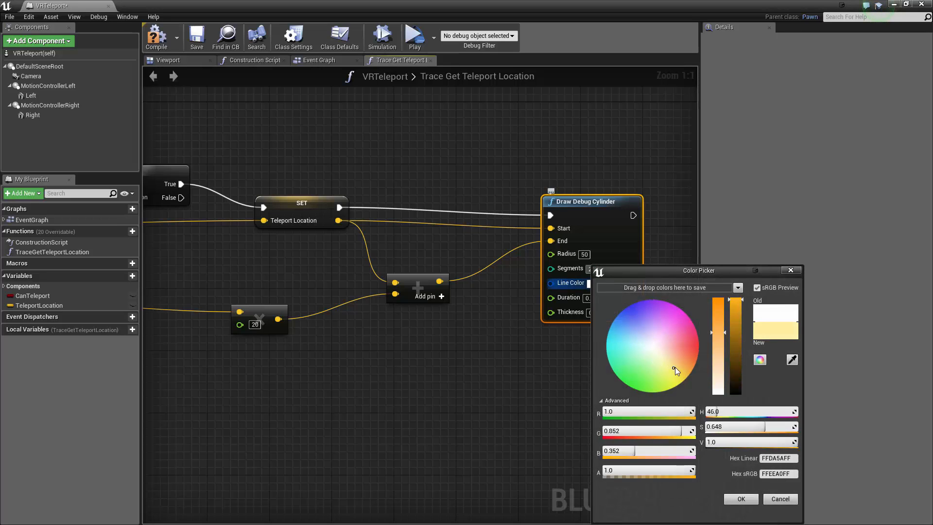
left_click(673, 368)
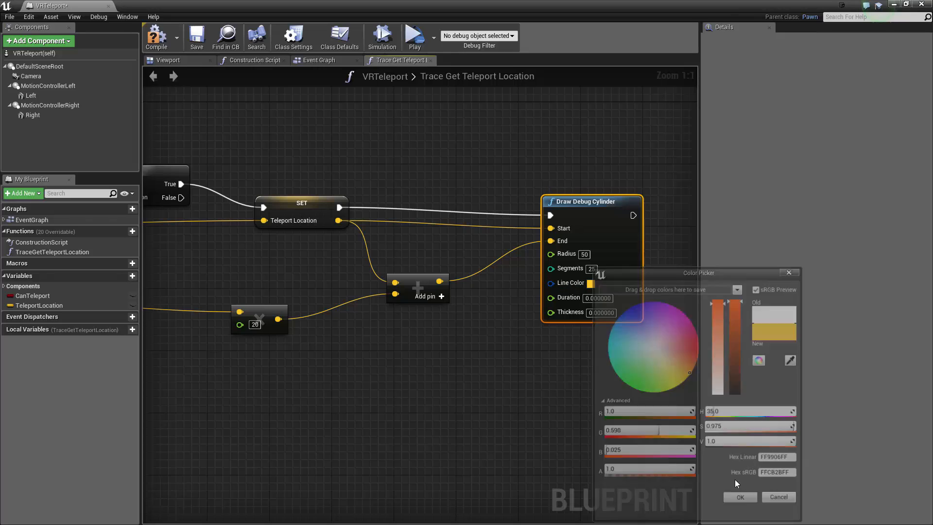
left_click(739, 497)
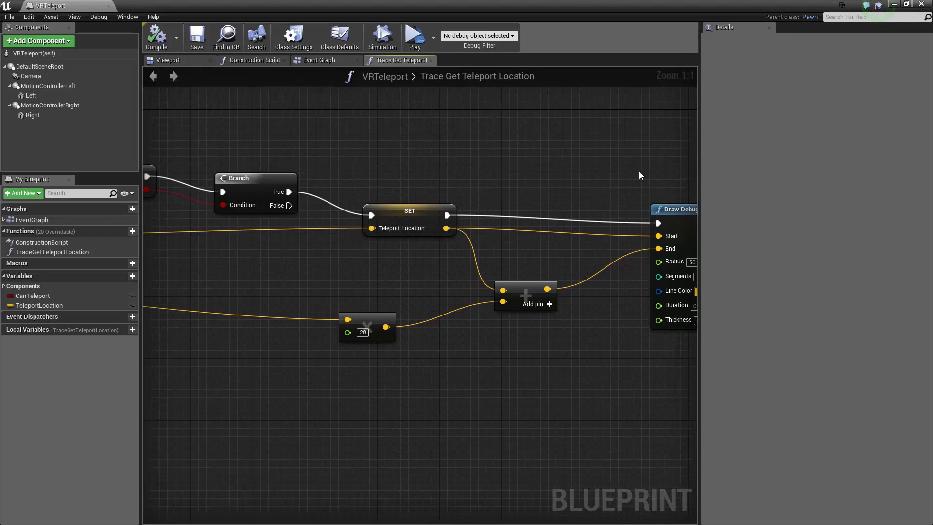
scroll("down", 3)
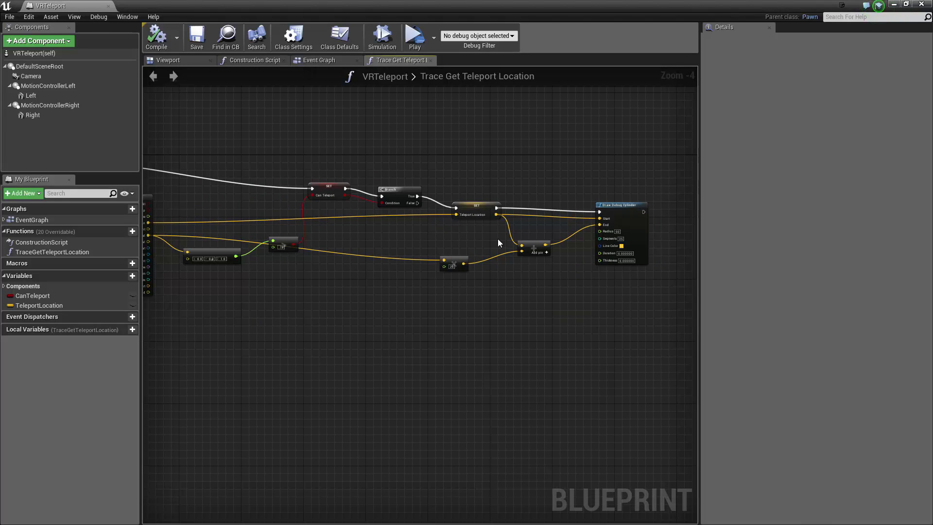
mouse_move(511, 196)
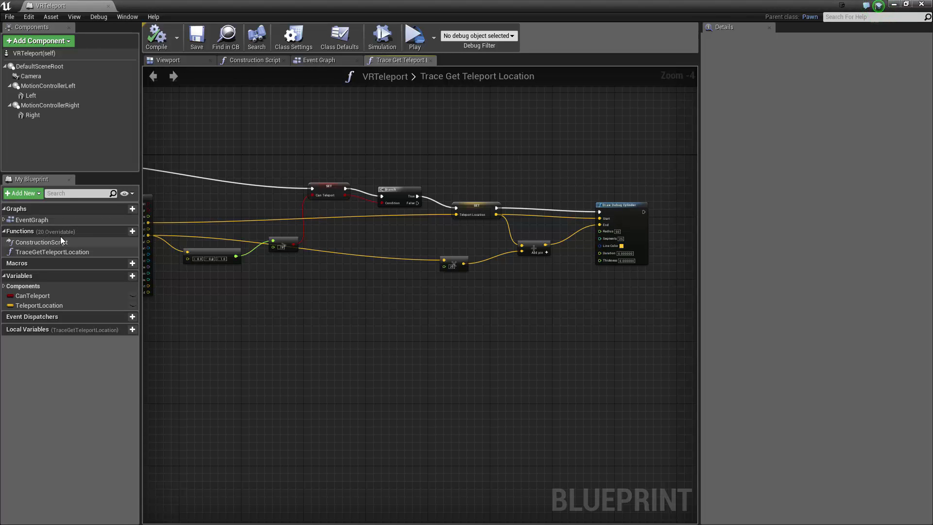
- Create the TeleportToLocation function and give its entry node a Vector input named Location
left_click(132, 231)
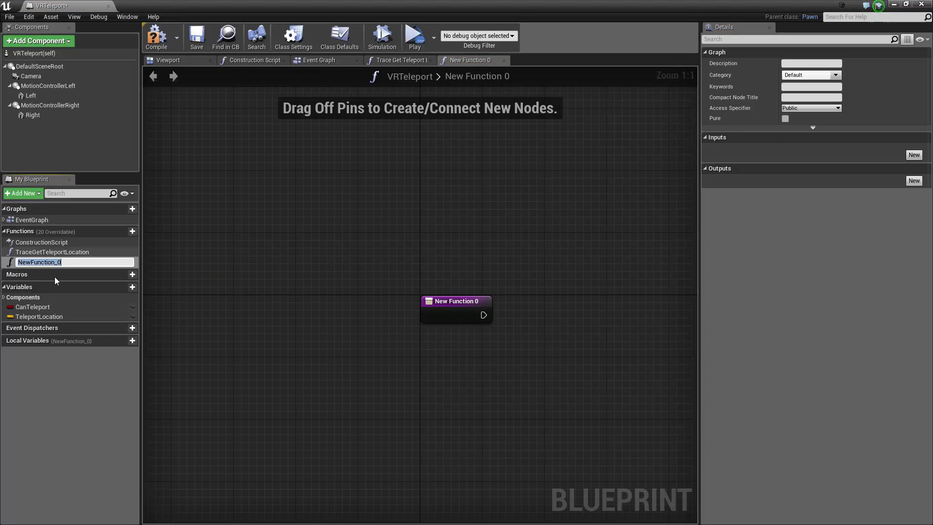
type("TeleportToLocation")
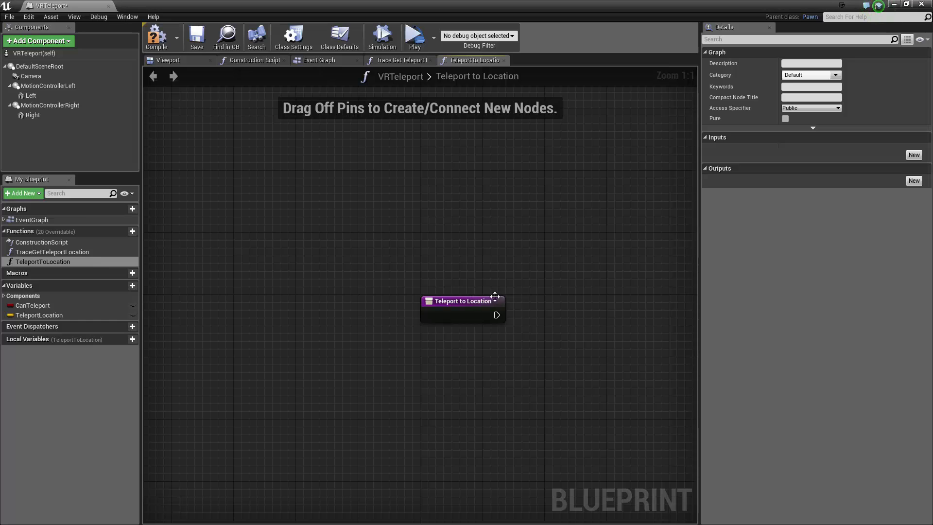
left_click(463, 301)
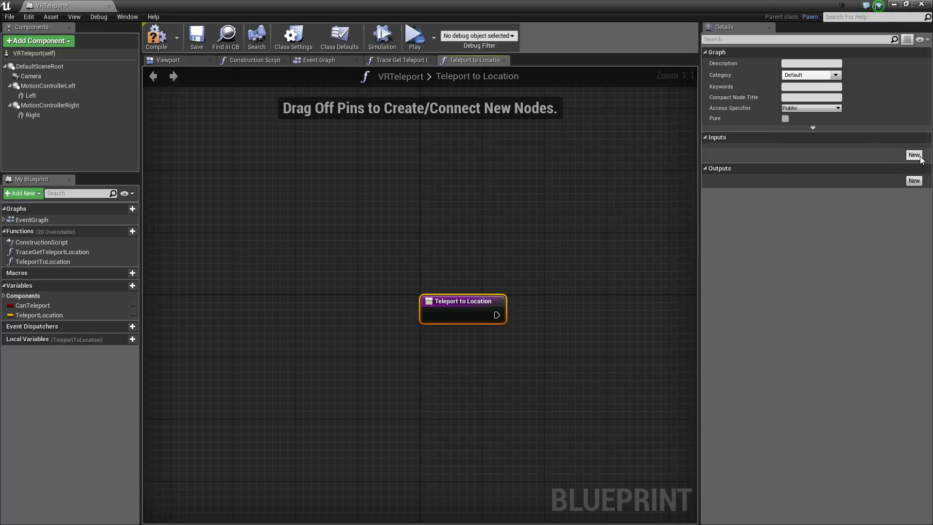
left_click(913, 155)
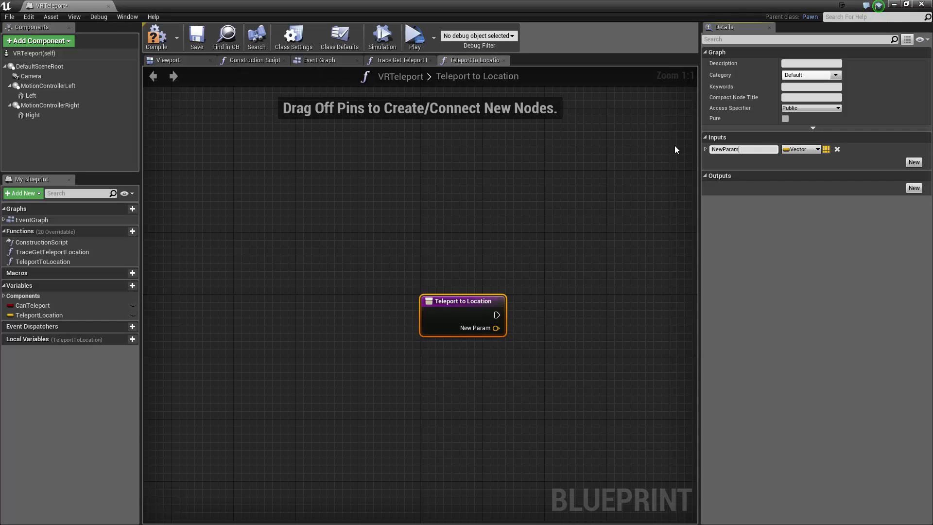
left_click(705, 149)
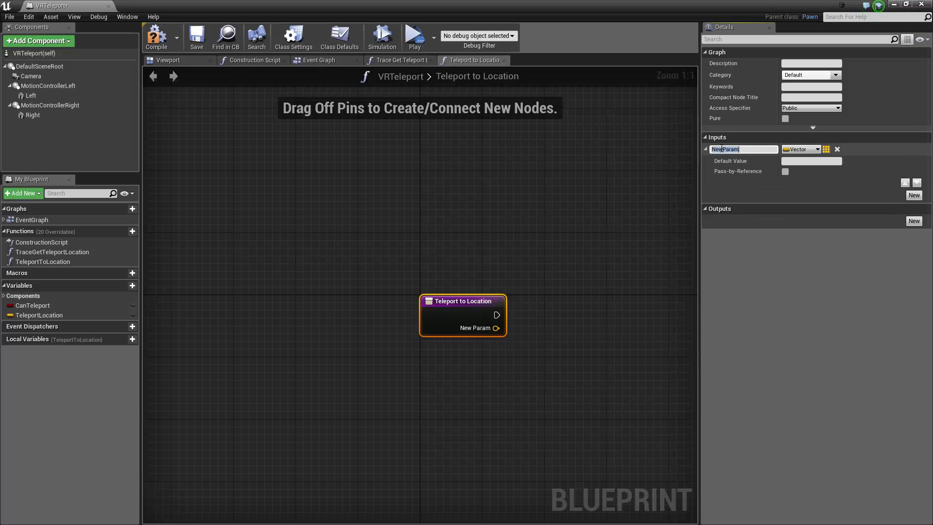
type("Location")
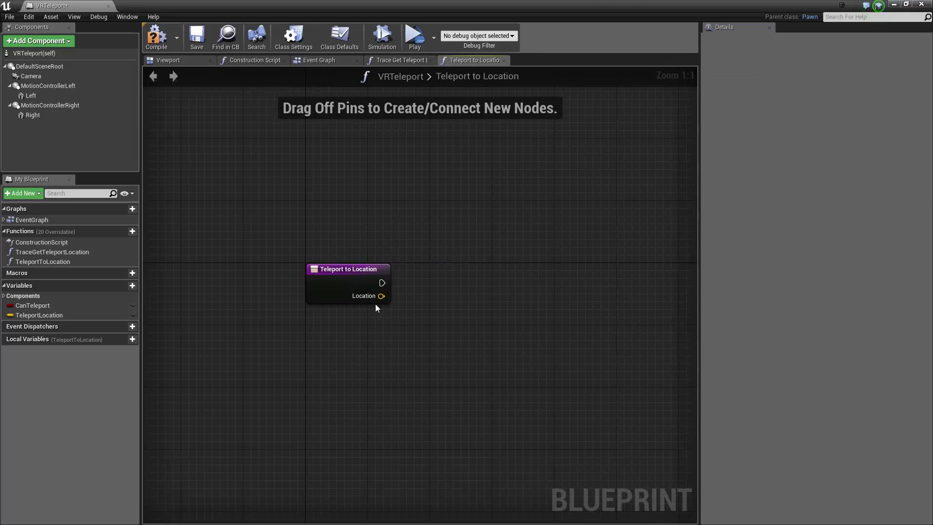
mouse_move(540, 275)
type("set")
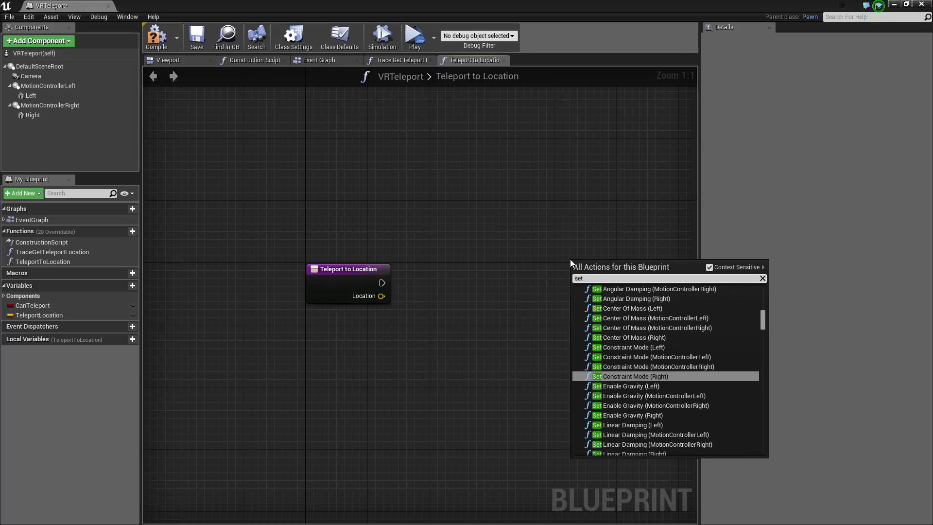
- Wire SetActorLocation after the function entry and get Motion Controller Right's Relative Location
type("actor")
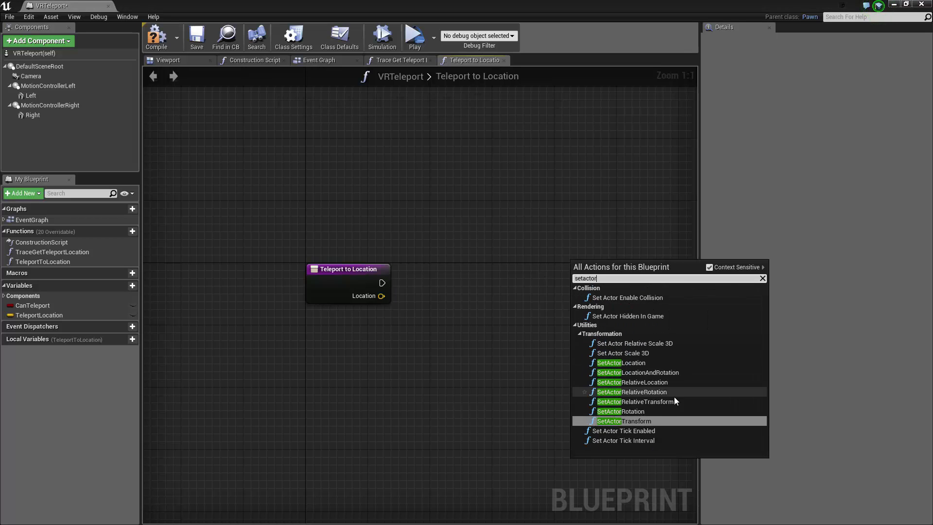
mouse_move(621, 362)
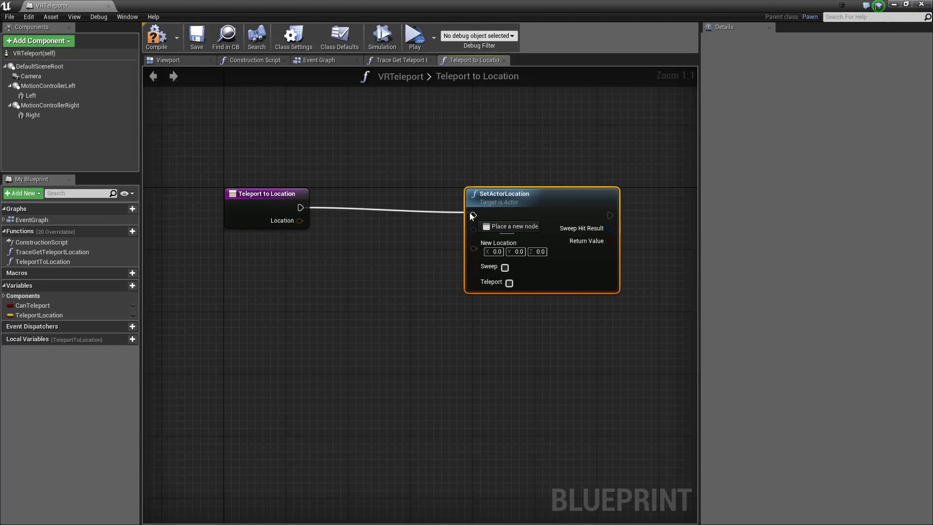
left_click(251, 177)
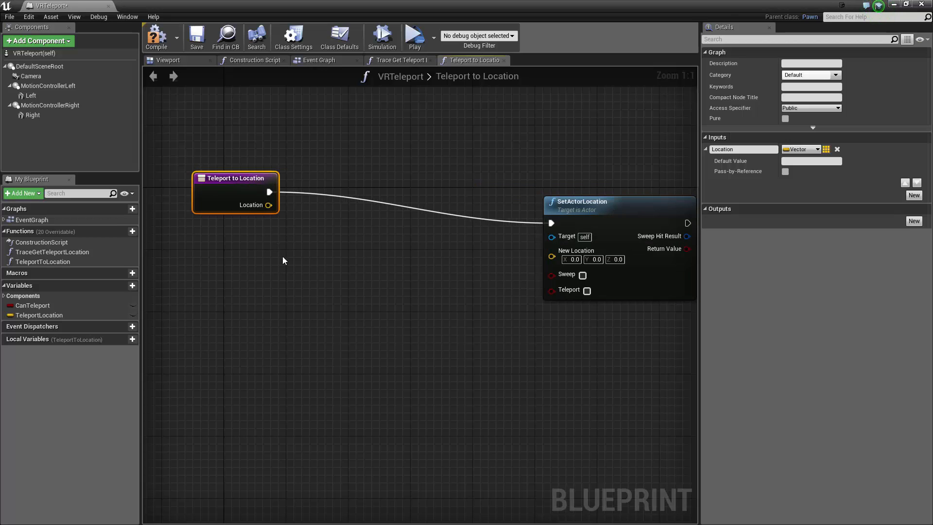
mouse_move(50, 105)
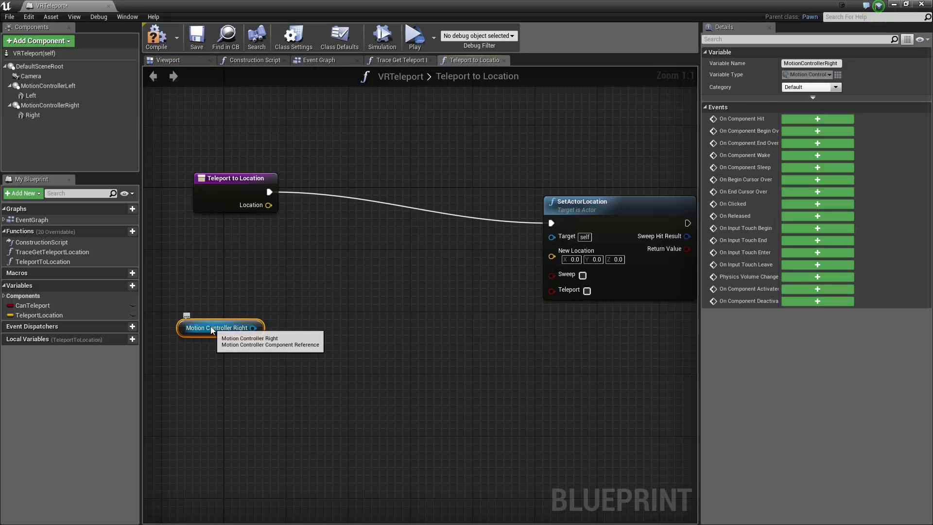
mouse_move(241, 329)
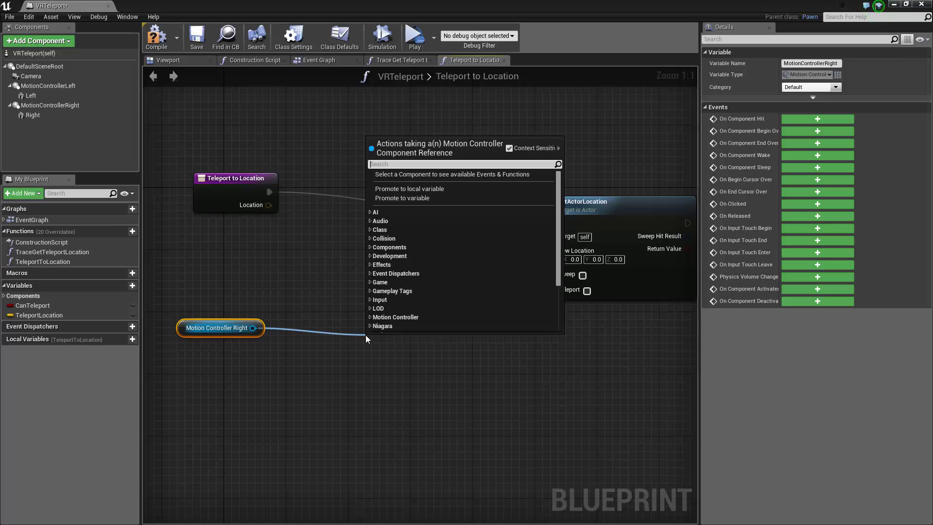
type("relative")
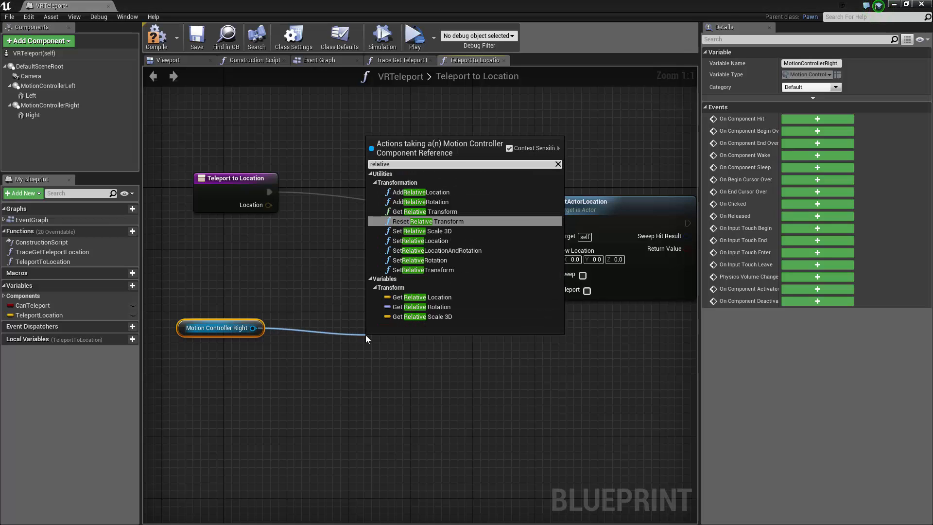
mouse_move(424, 297)
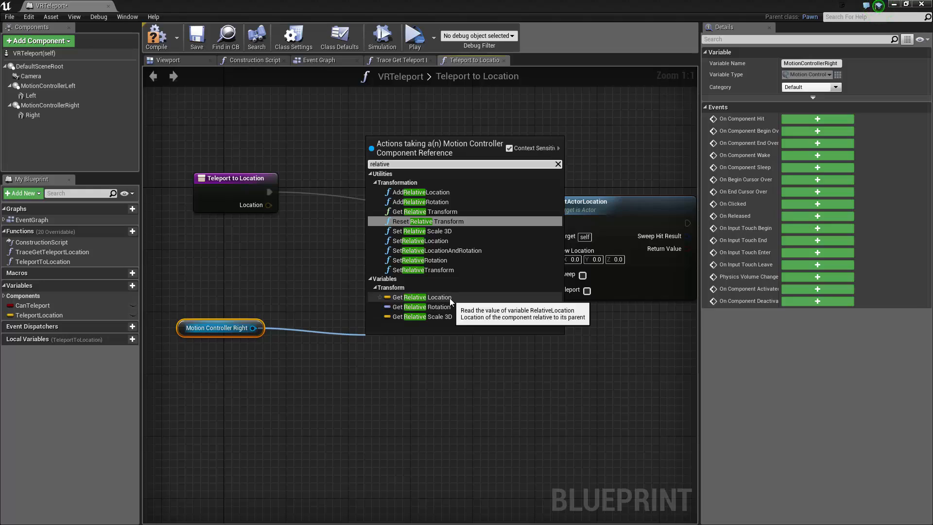
left_click(424, 297)
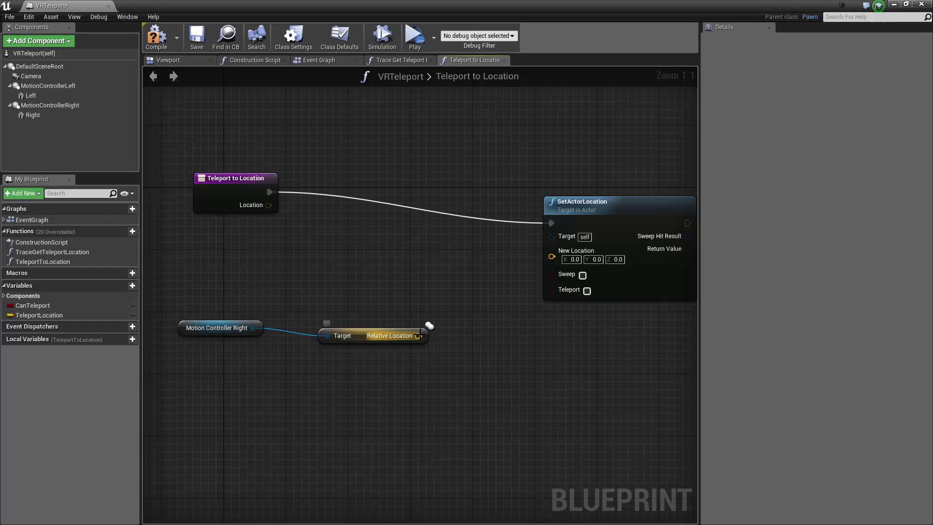
- Split Relative Location and add its X and Y to Location into New Location
right_click(419, 334)
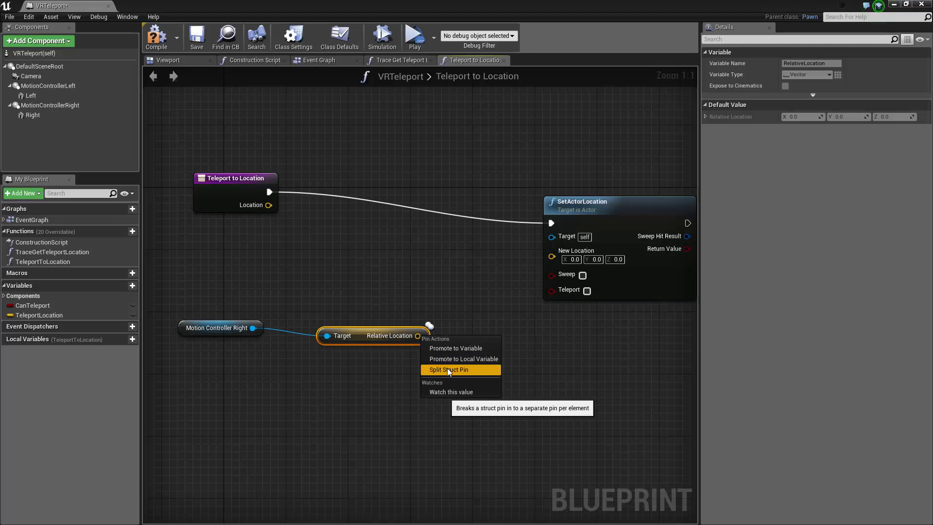
left_click(449, 370)
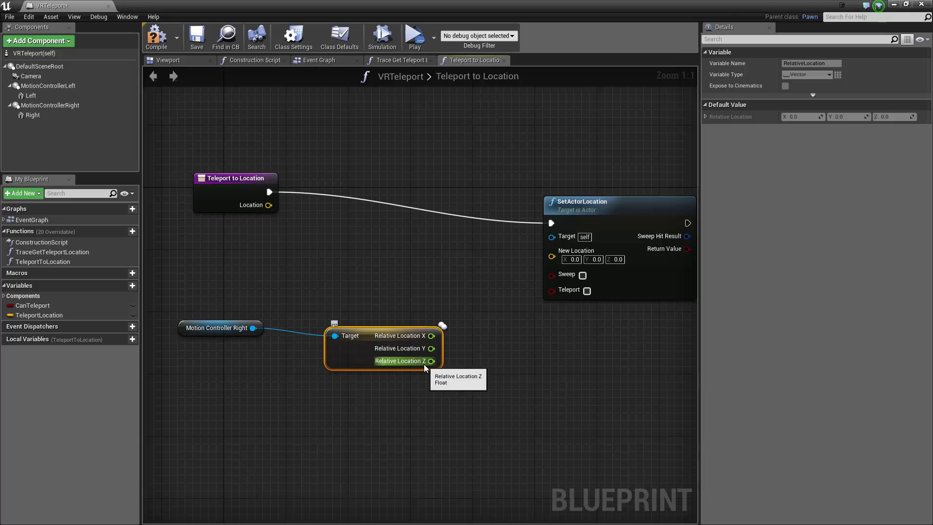
mouse_move(366, 331)
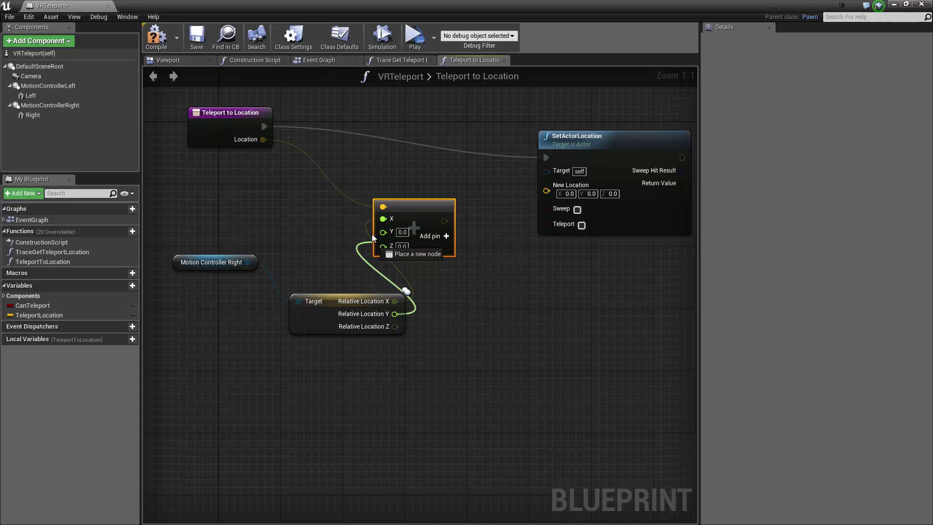
left_click(212, 262)
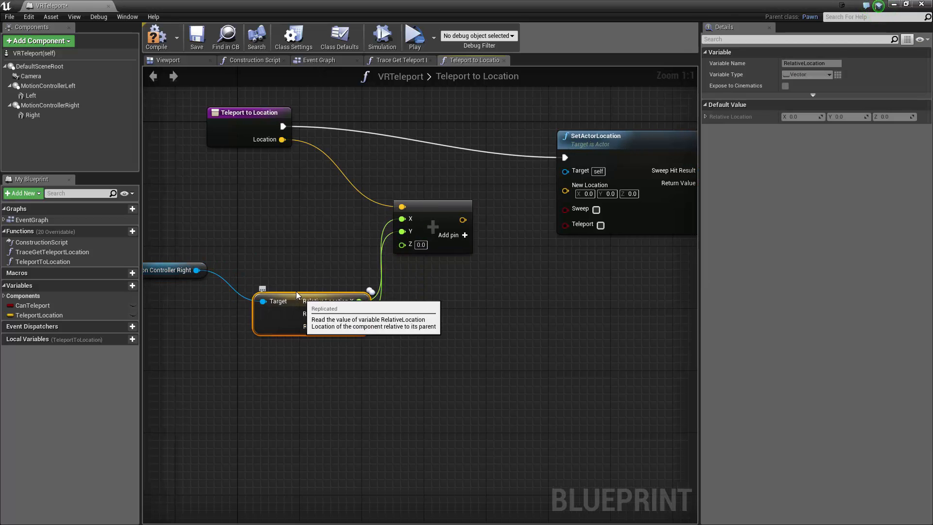
mouse_move(440, 199)
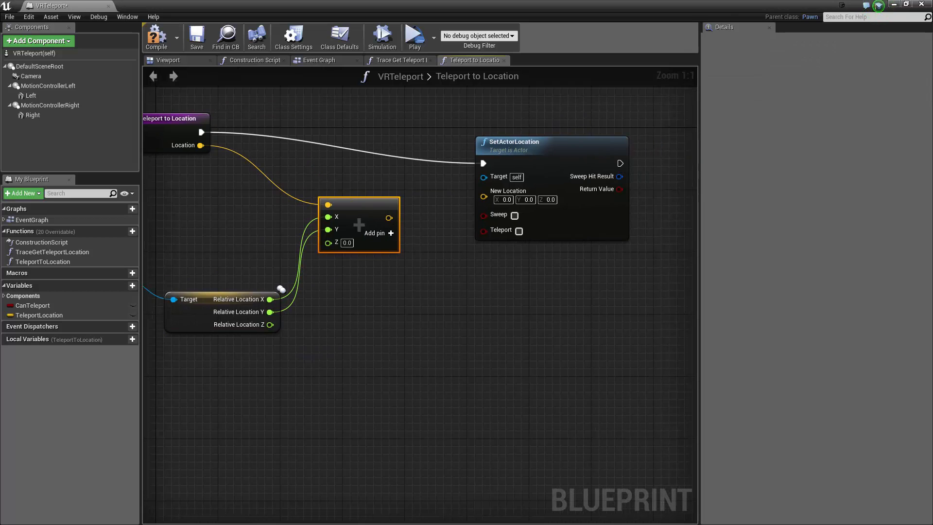
left_click(484, 200)
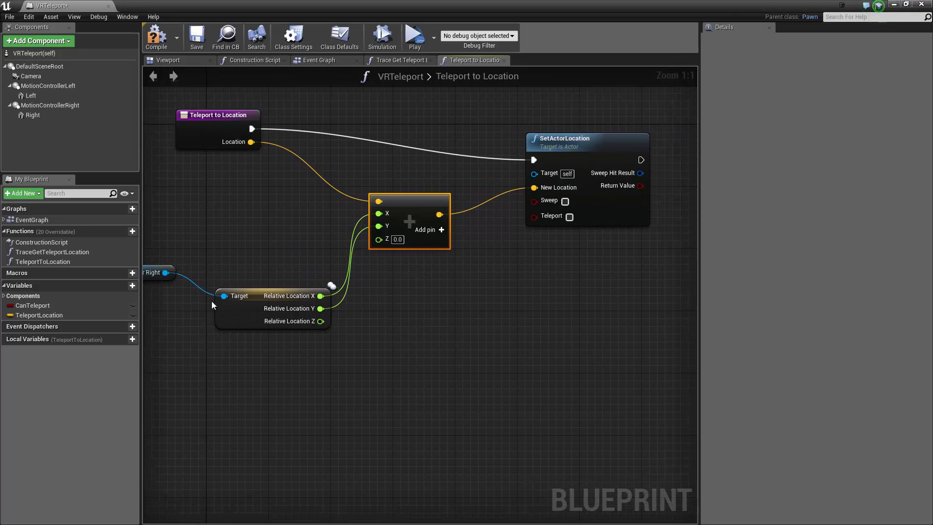
mouse_move(322, 321)
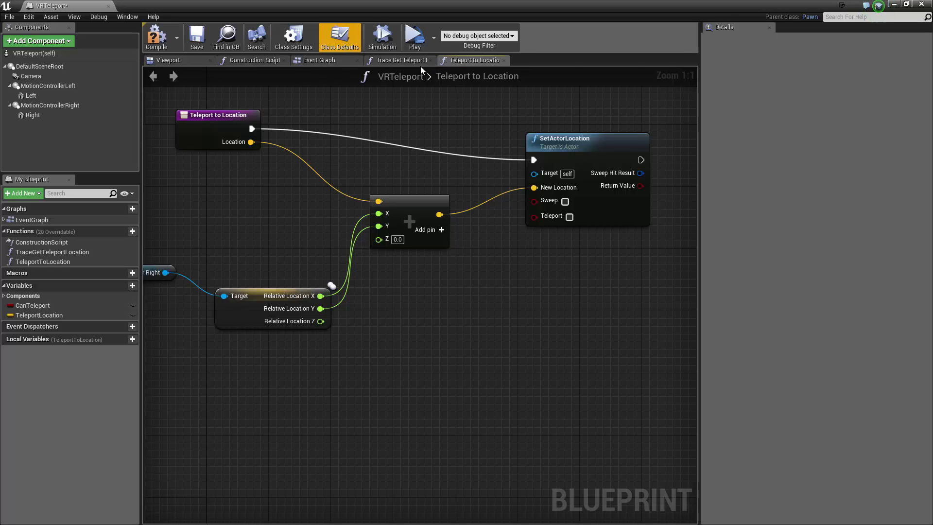
- Feed Trace Get Teleport Location from Event Tick with the right controller's world location and forward vector
left_click(319, 60)
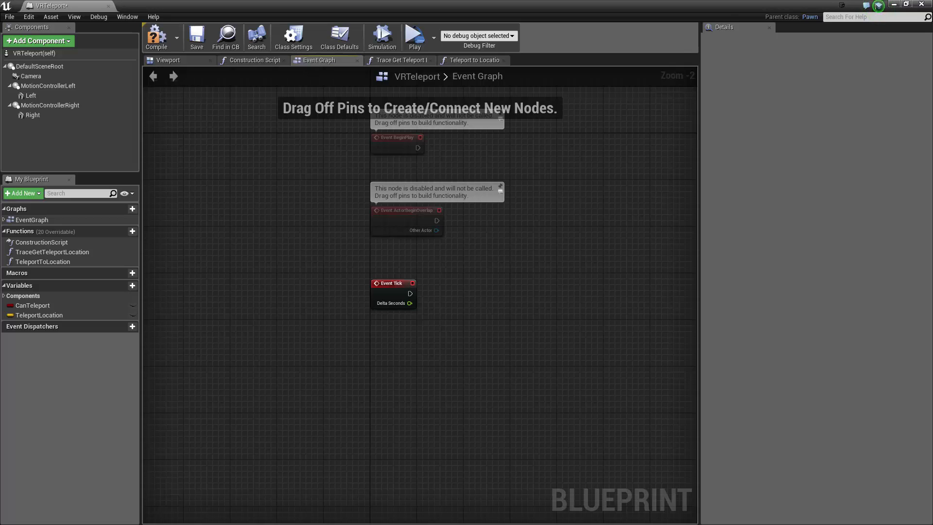
mouse_move(863, 256)
type("g")
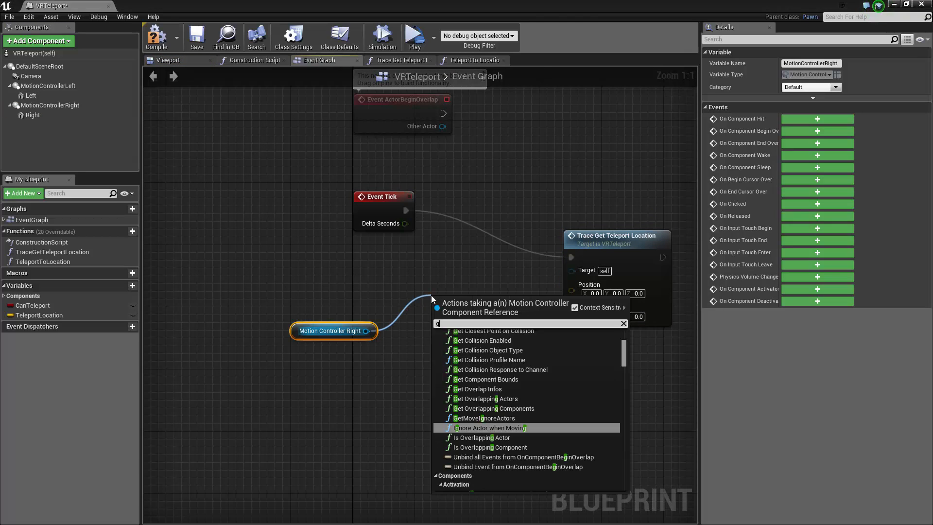
type("etwo")
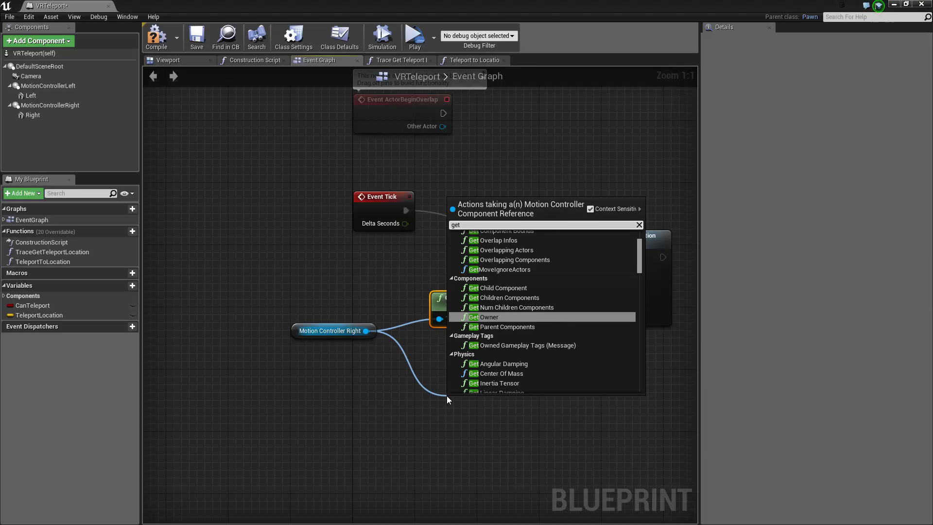
type("for")
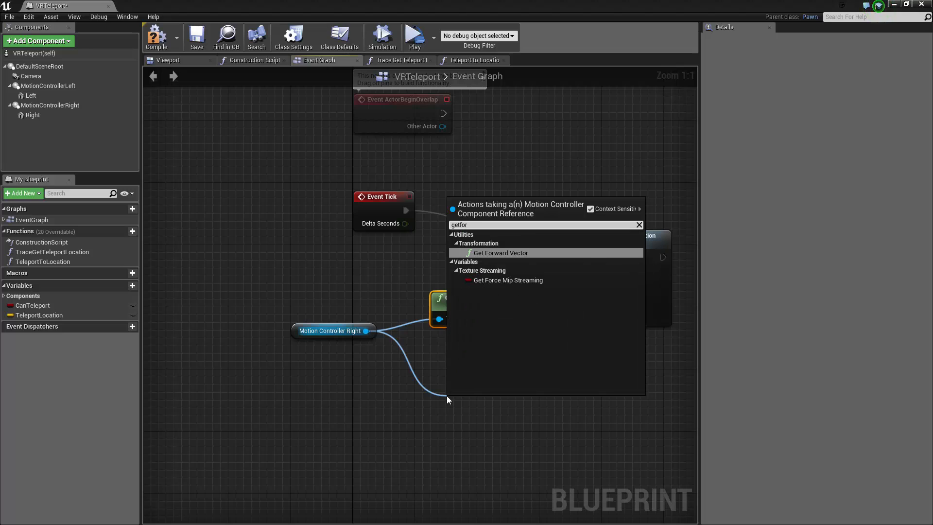
left_click(500, 252)
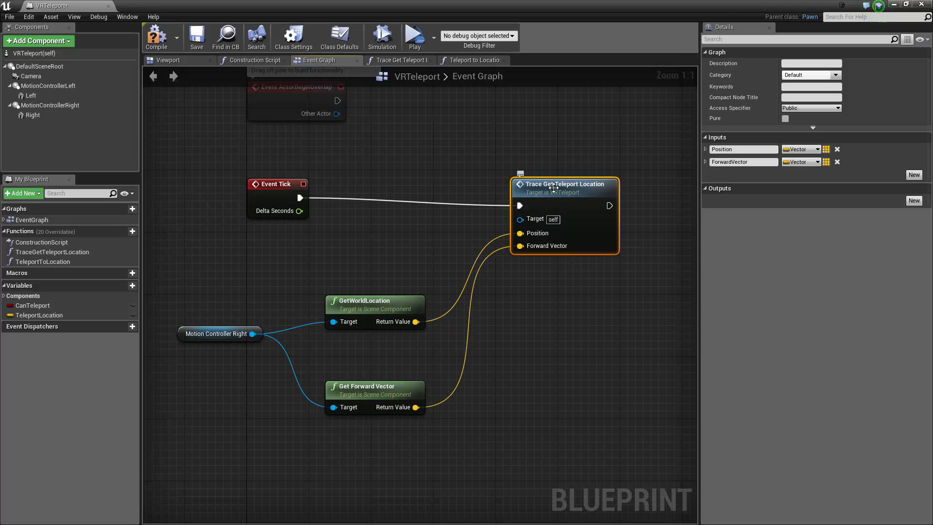
mouse_move(78, 251)
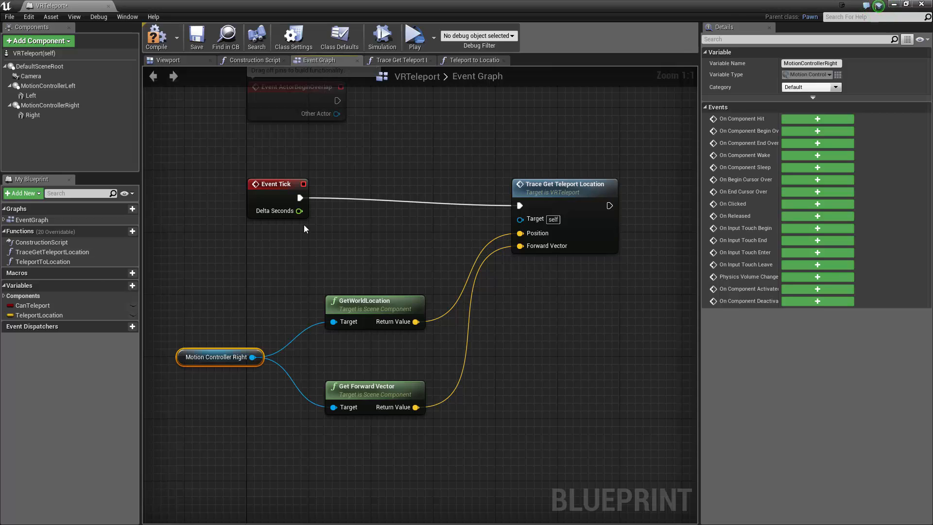
mouse_move(371, 339)
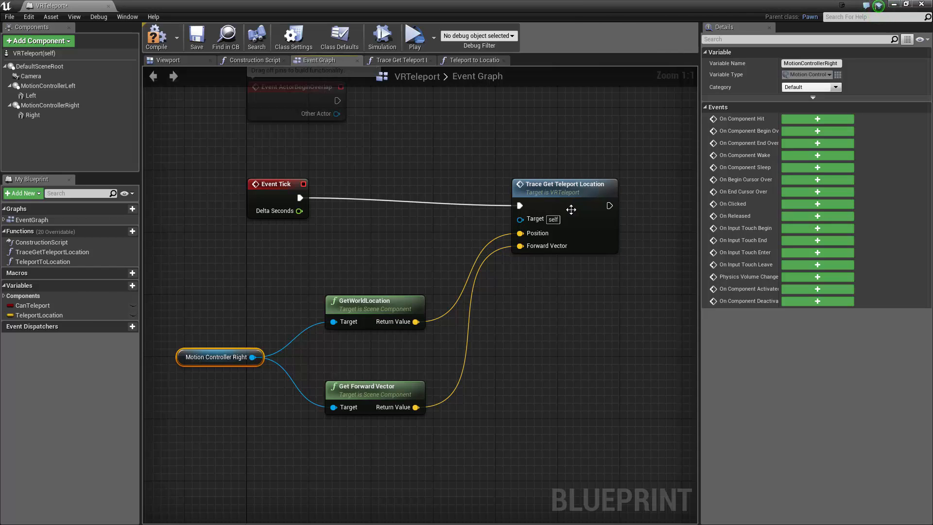
left_click(399, 59)
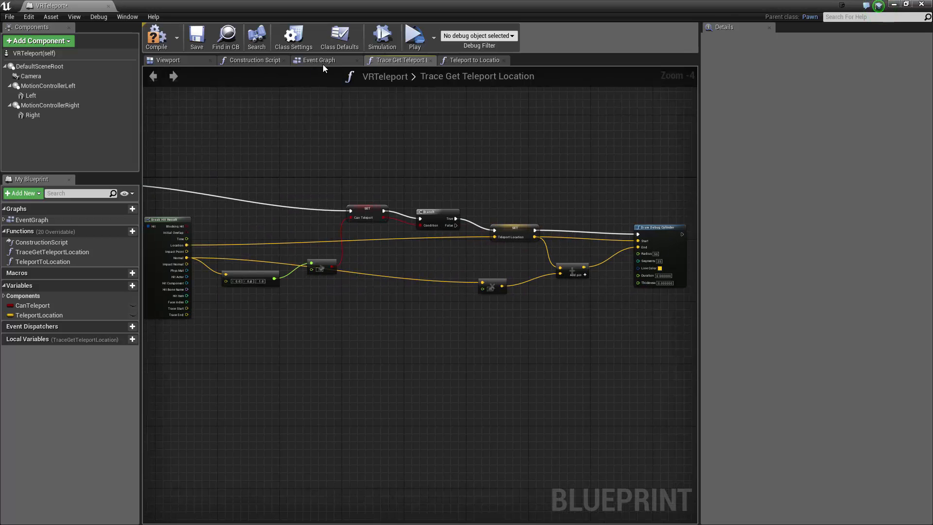
- Add a MotionController (R) Trigger event and drag from Pressed to search for a Branch
left_click(320, 61)
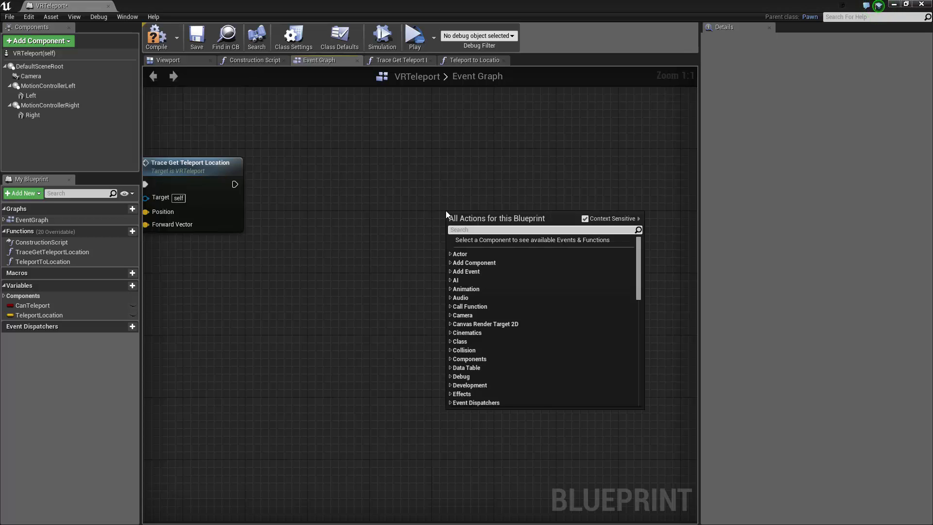
type("motion cont")
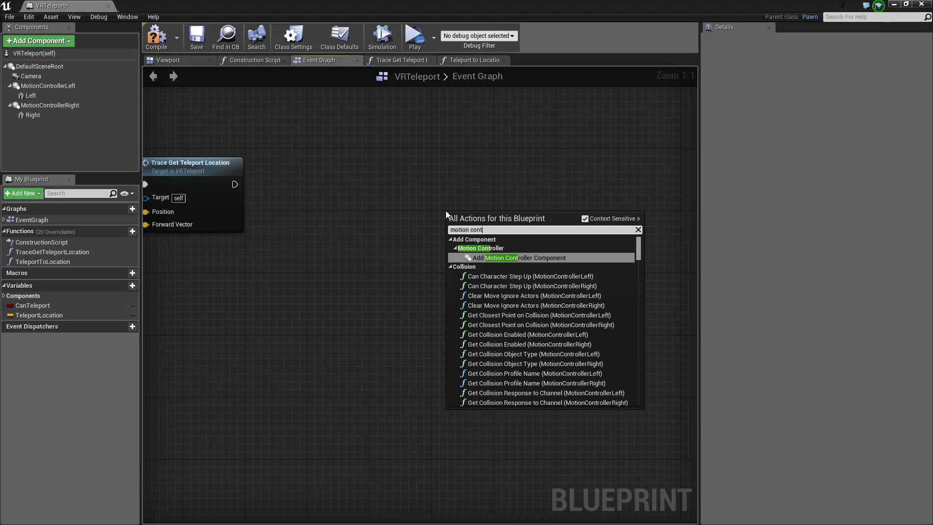
type("ller")
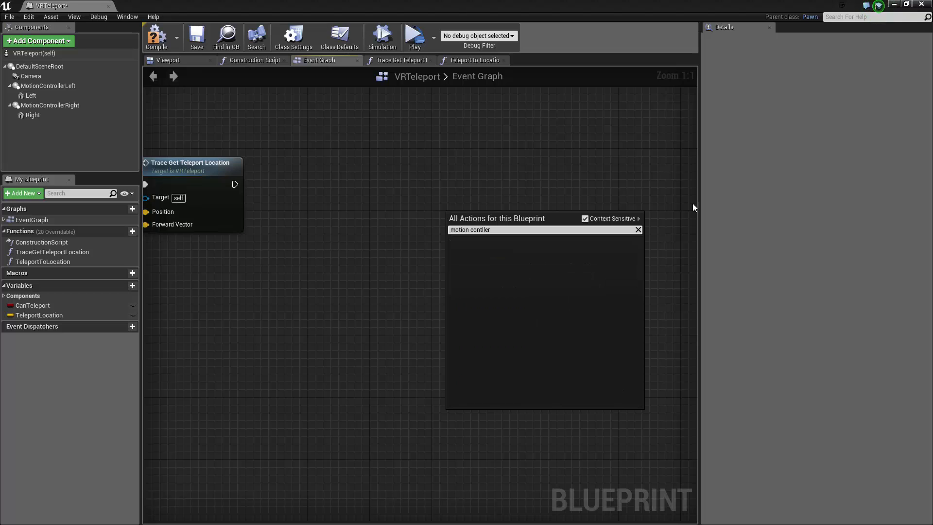
left_click(484, 235)
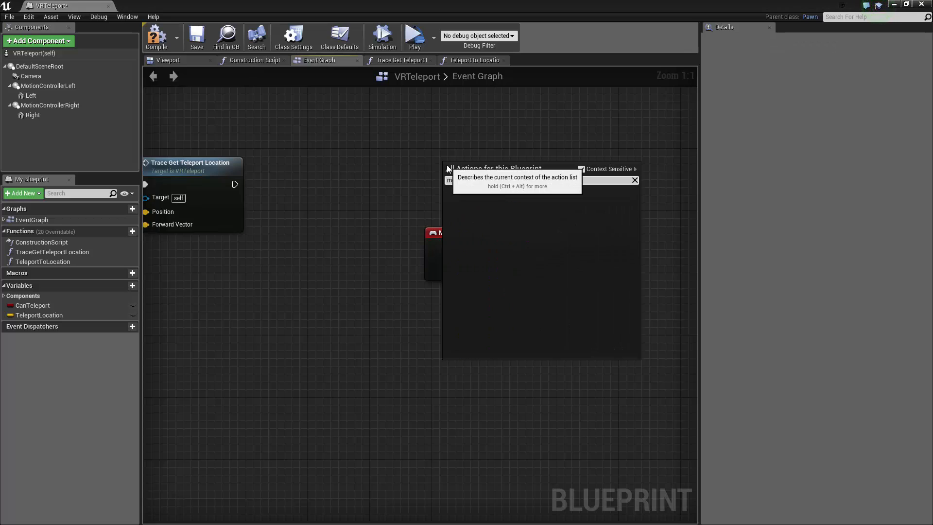
type("motion controller right rig")
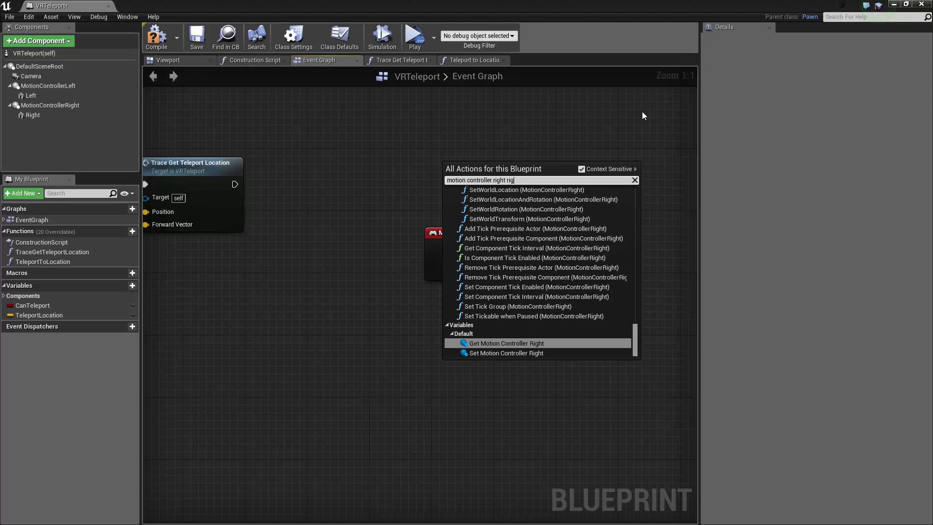
left_click(506, 353)
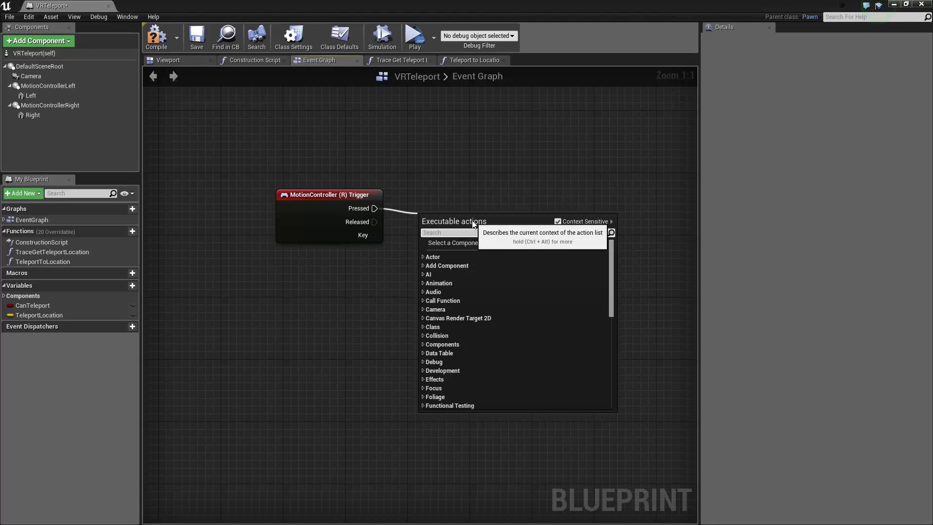
type("bran")
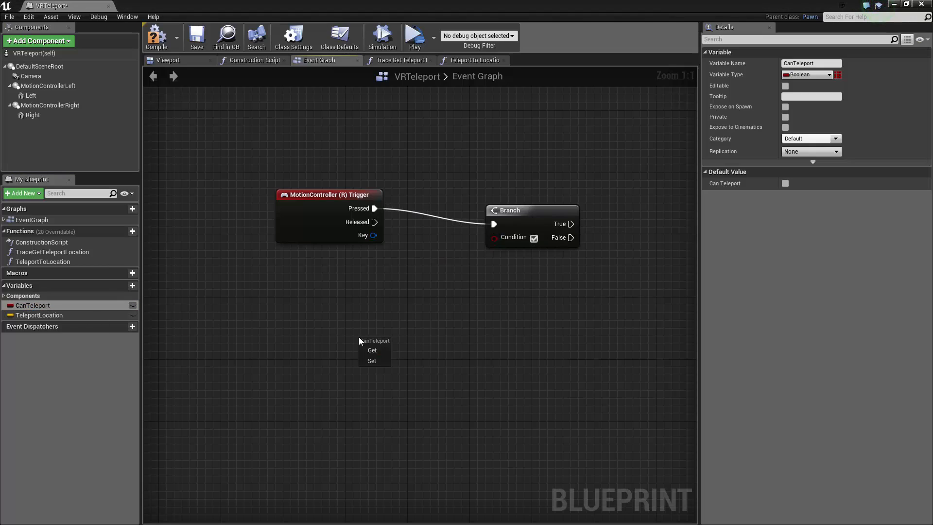
- Branch on CanTeleport and, on True, call Teleport to Location with the TeleportLocation getter
left_click(371, 350)
type("tele")
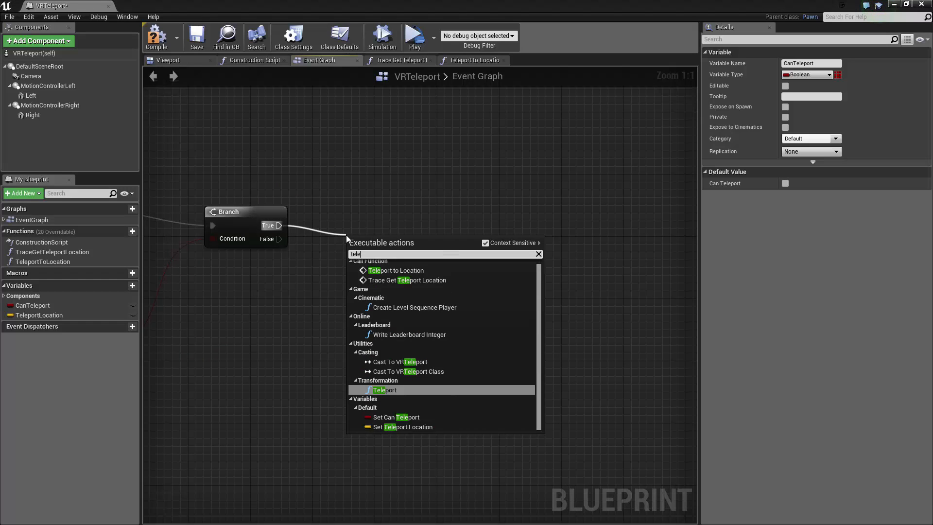
left_click(396, 270)
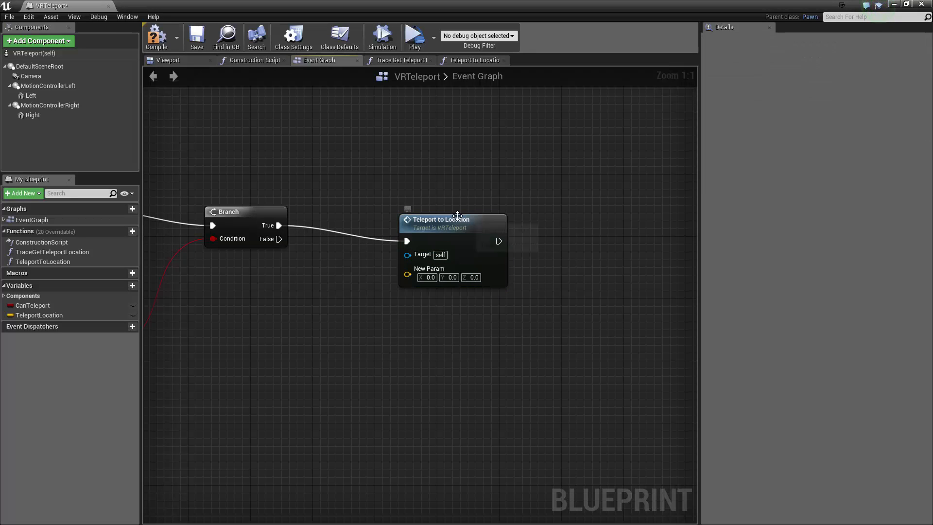
left_click(471, 60)
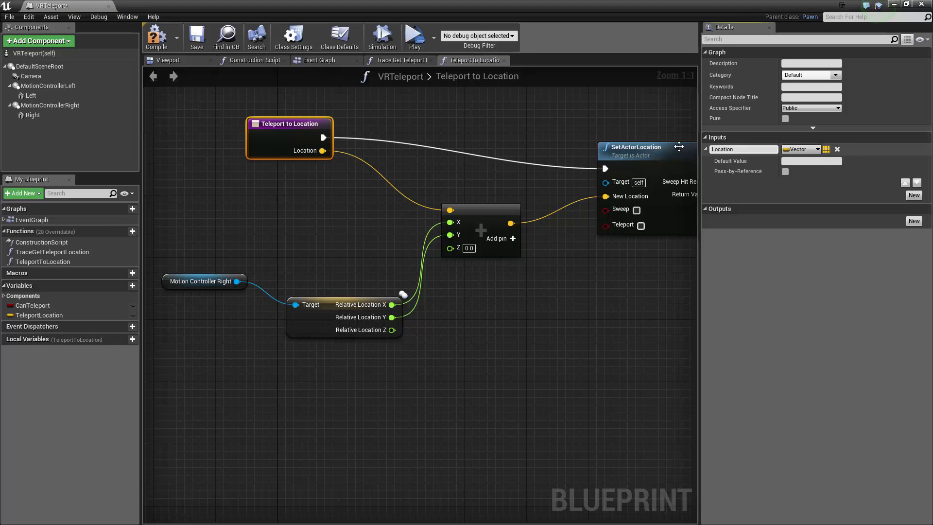
left_click(318, 59)
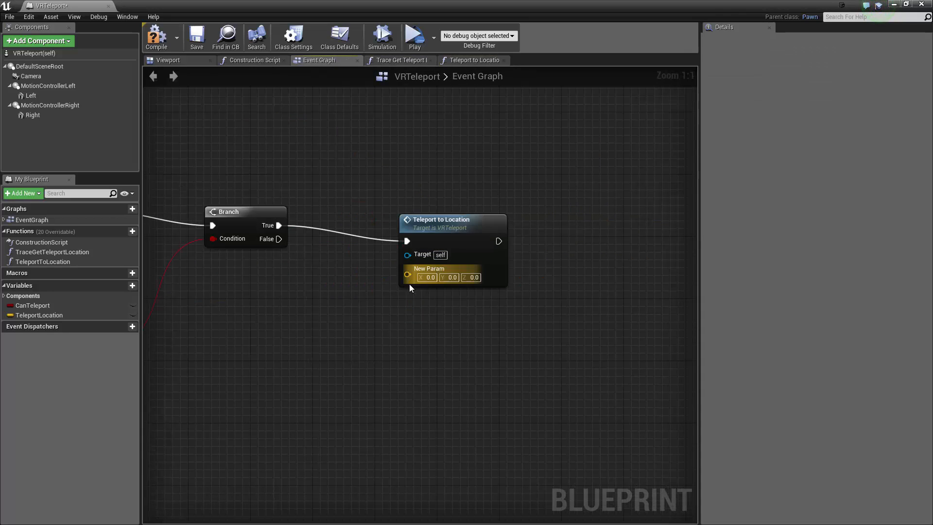
mouse_move(40, 315)
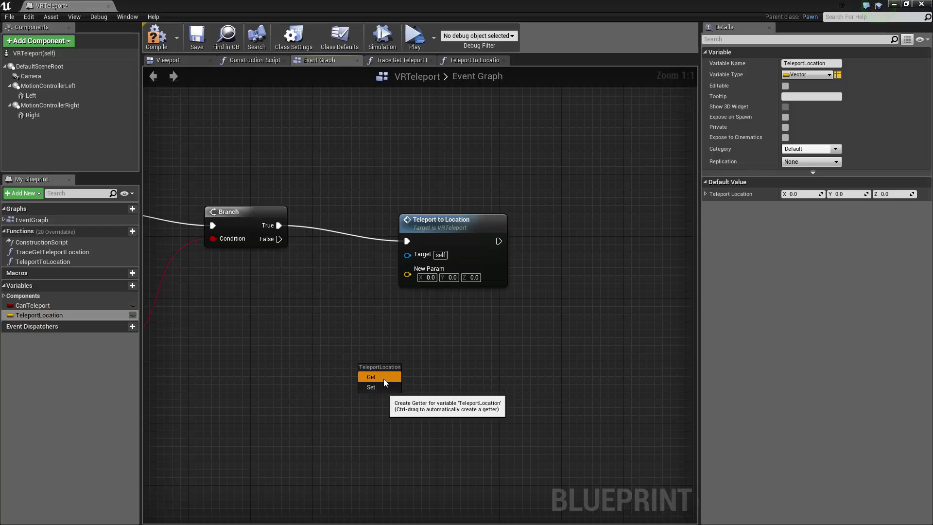
left_click(371, 376)
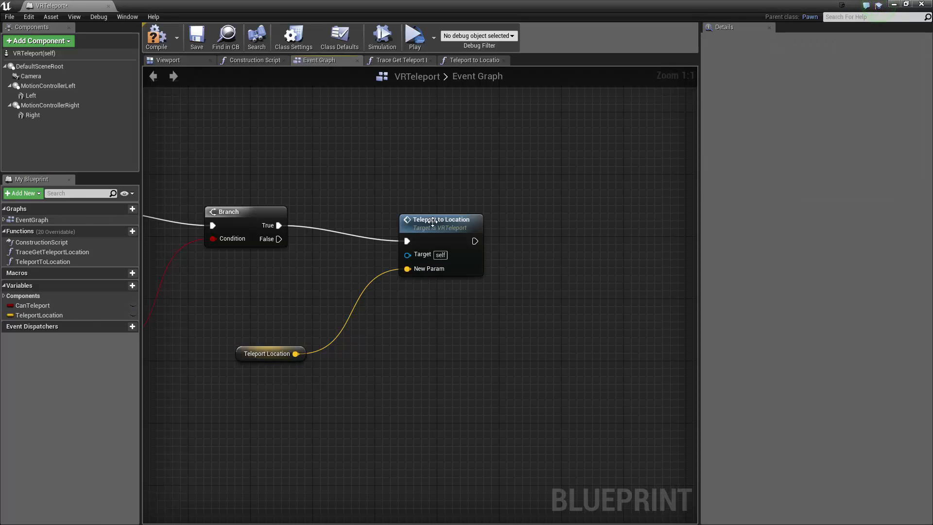
mouse_move(425, 259)
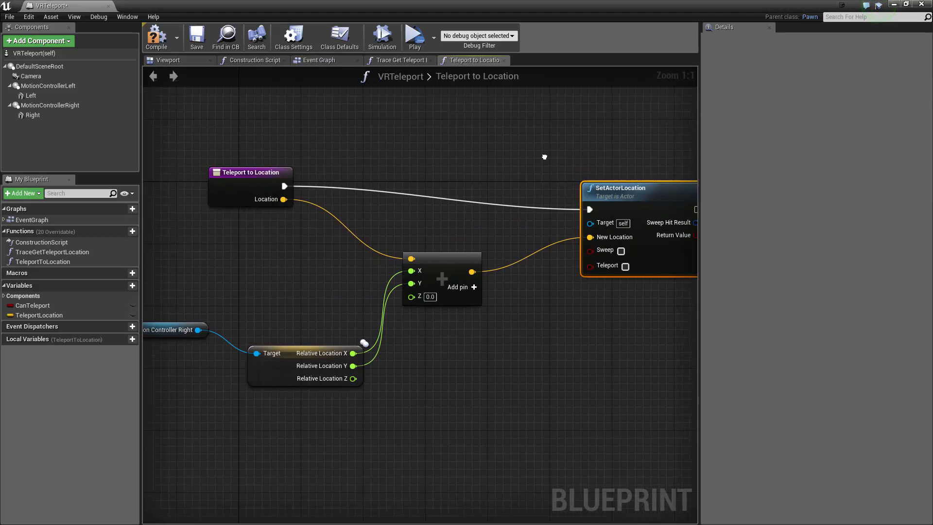
- Add a Location Vector input to Teleport to Location and update its Event Graph call
scroll("down", 3)
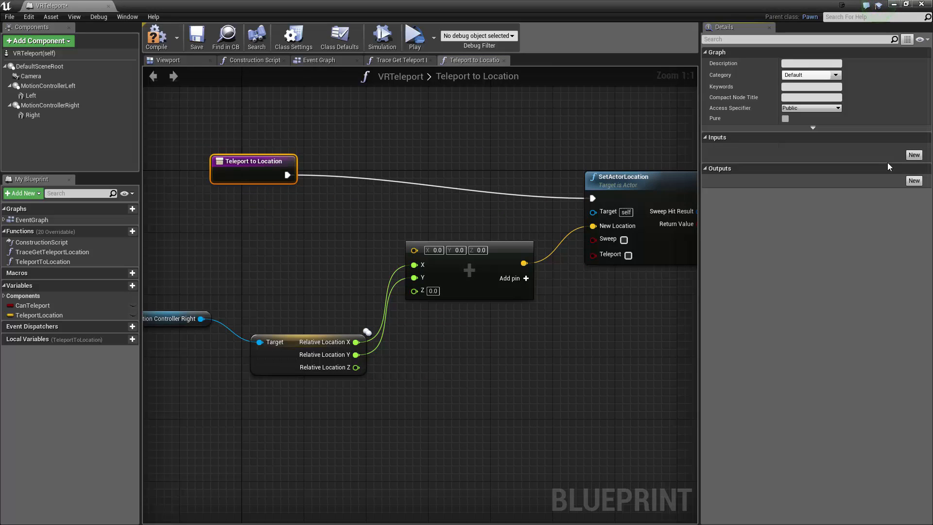
left_click(914, 155)
type("Location")
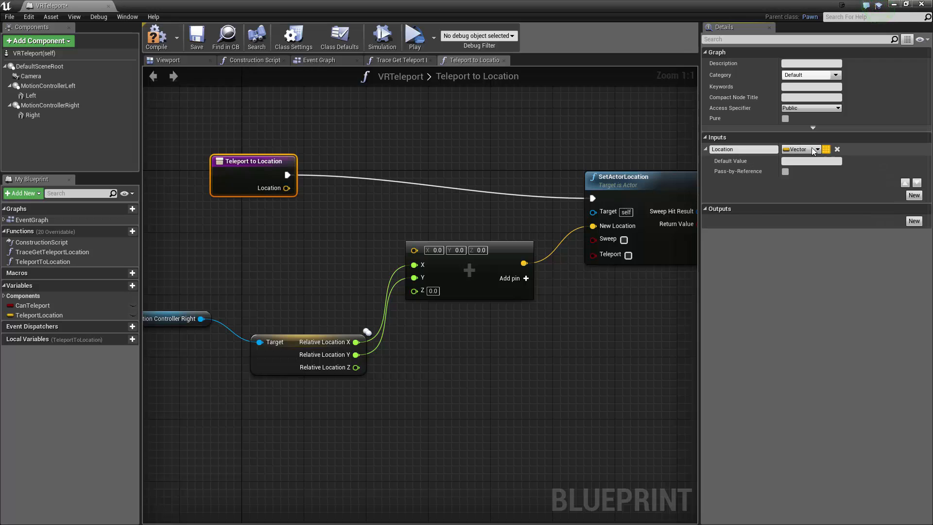
mouse_move(591, 156)
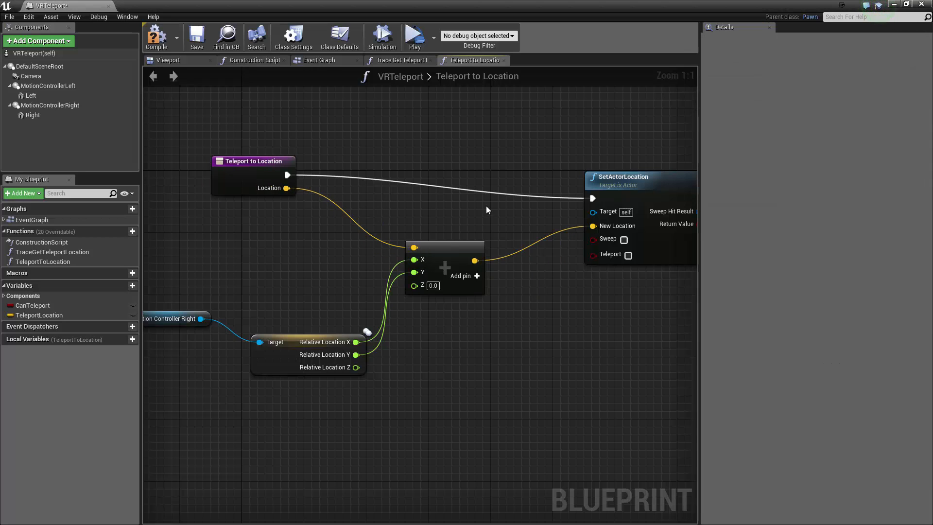
left_click(318, 60)
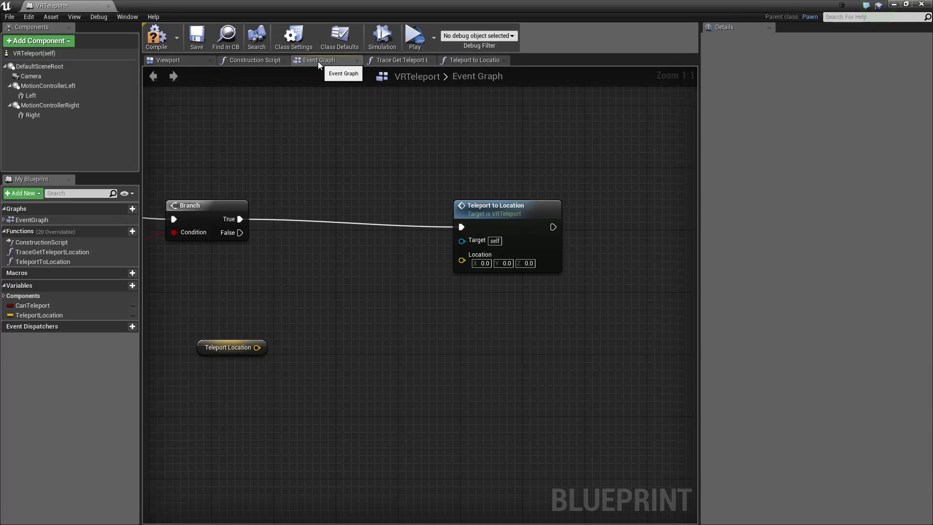
left_click(494, 205)
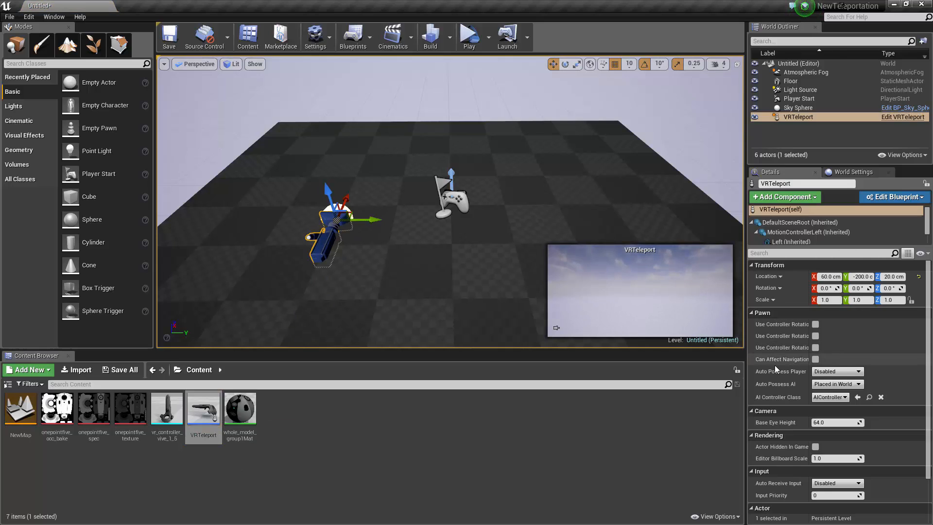
- Set VRTeleport's Auto Possess Player to Player 0 and launch a VR Preview
left_click(861, 371)
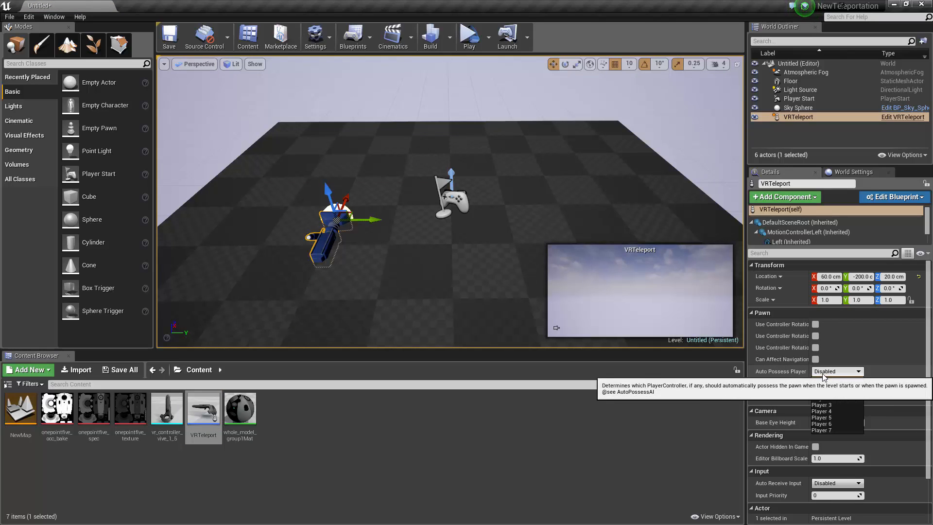
left_click(835, 405)
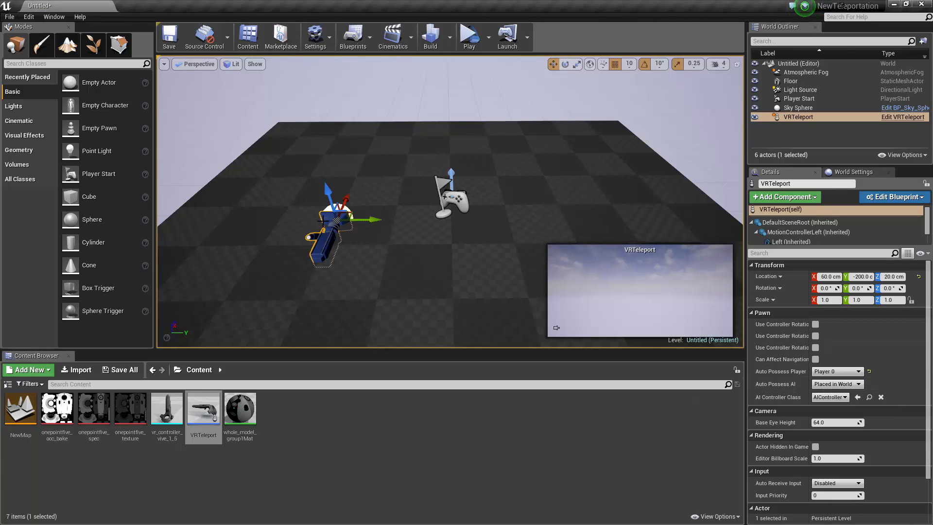
left_click(483, 37)
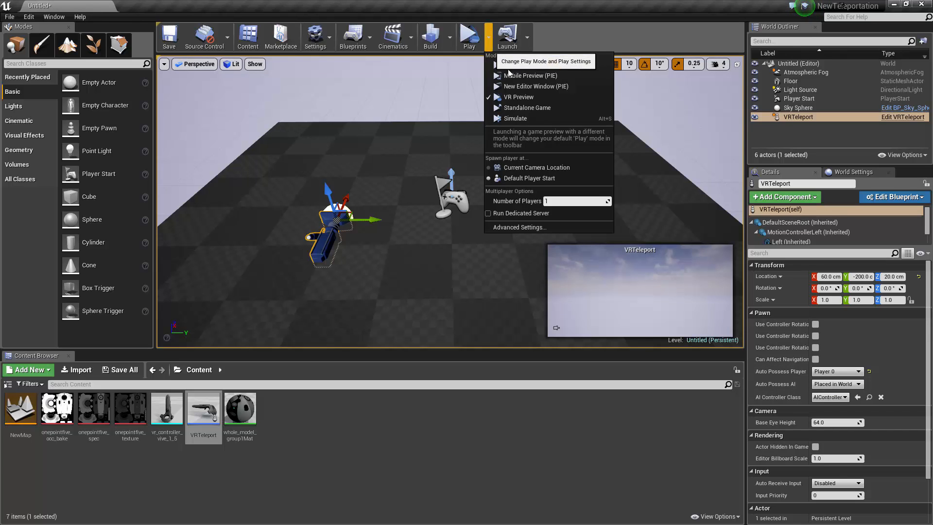
left_click(526, 108)
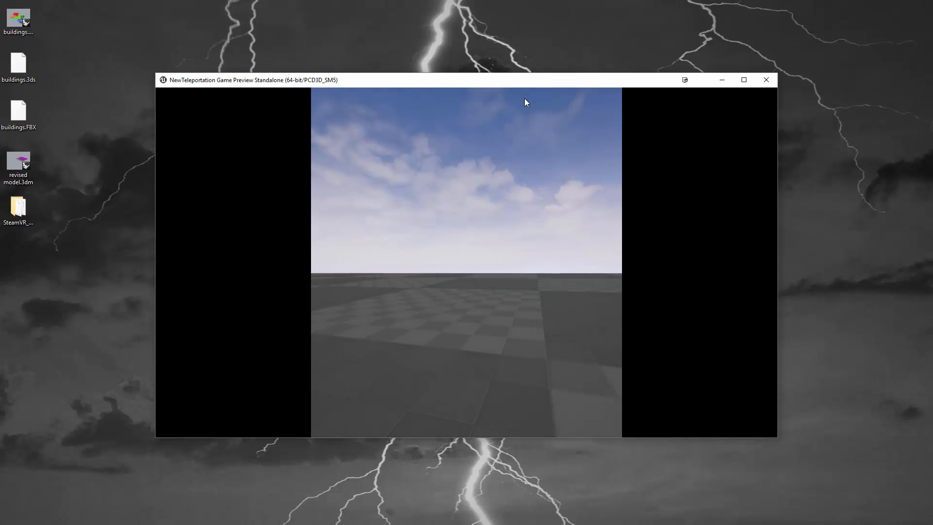
left_click(766, 79)
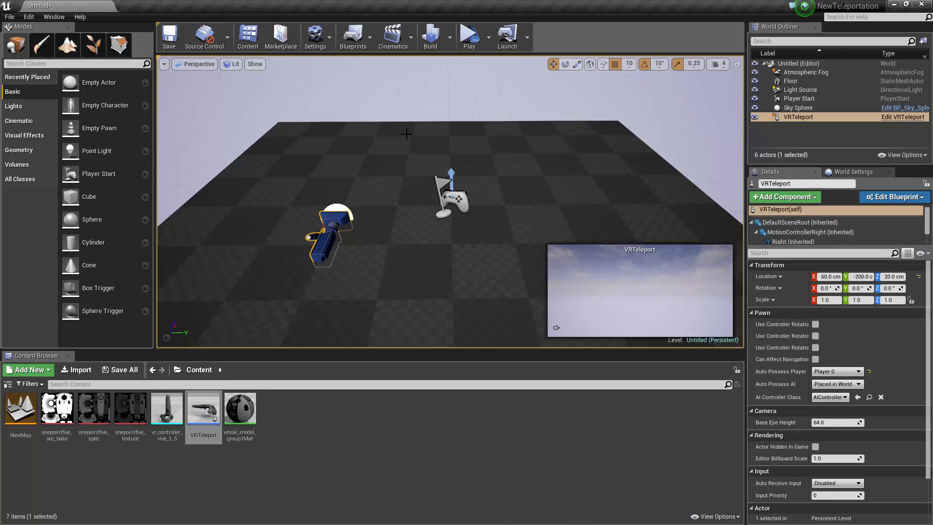